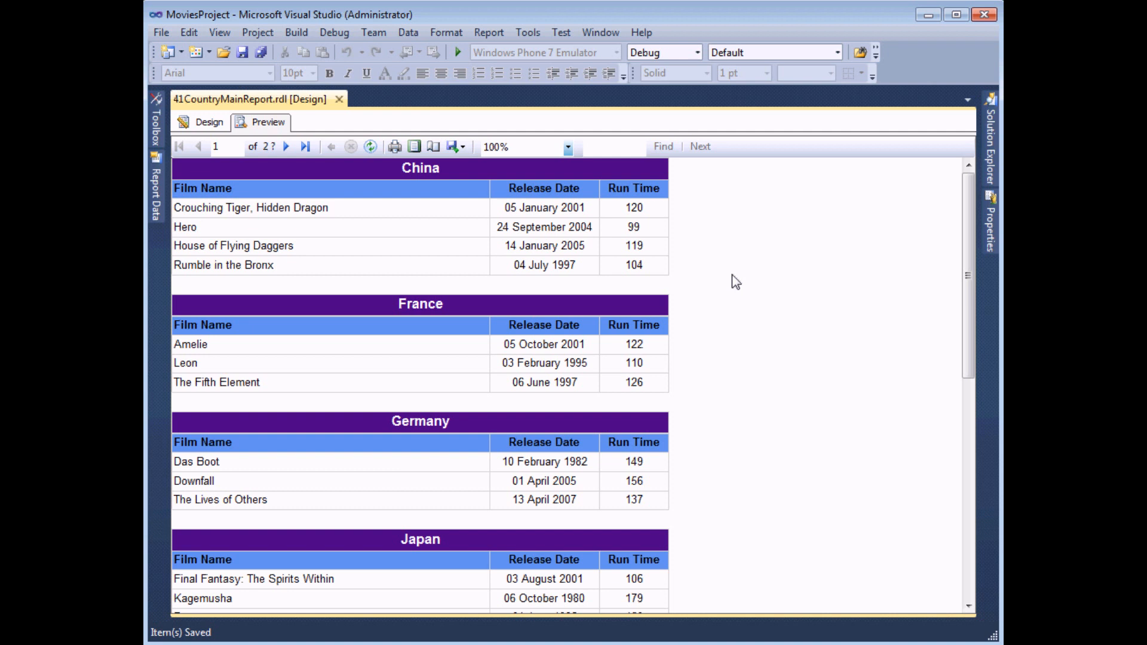
mouse_move(529, 233)
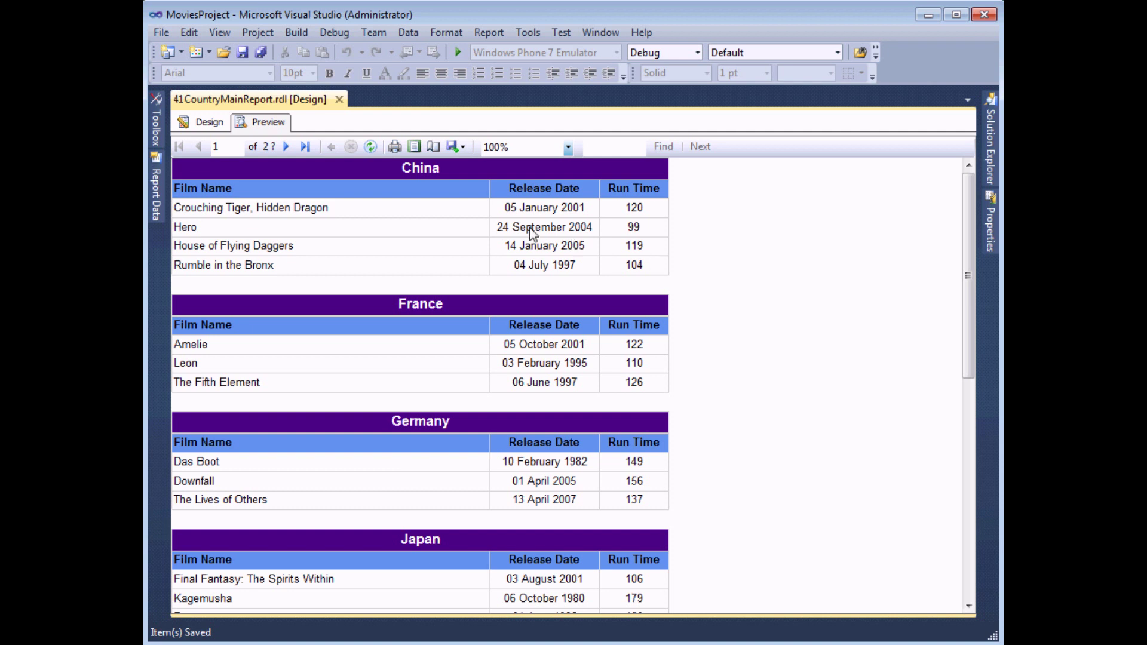
mouse_move(468, 202)
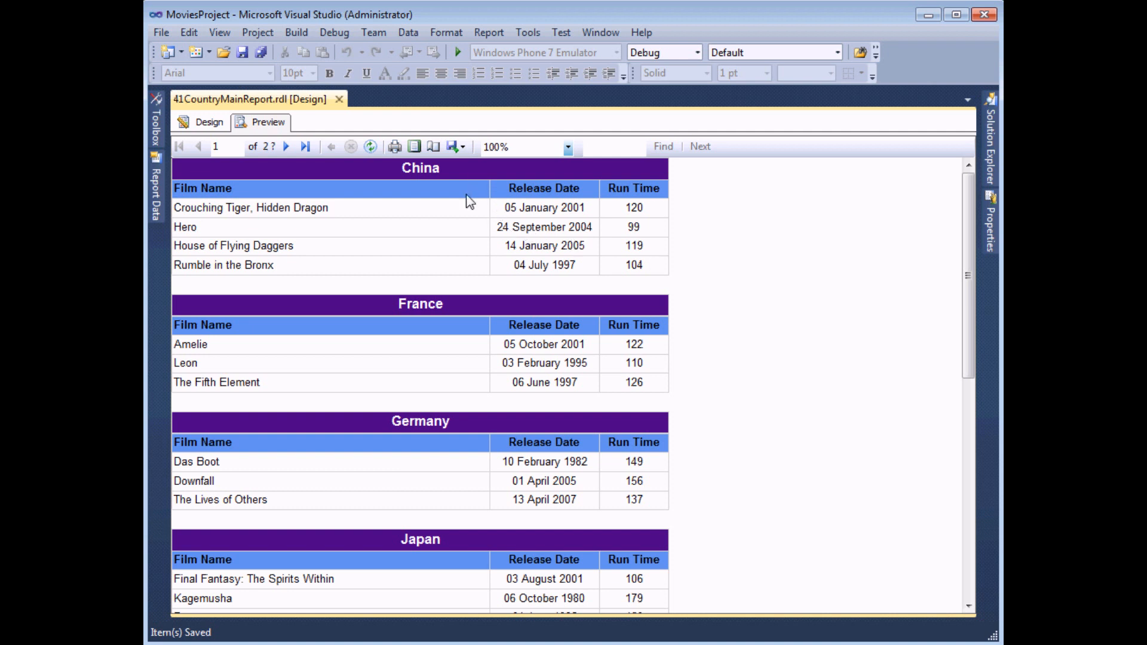
mouse_move(462, 177)
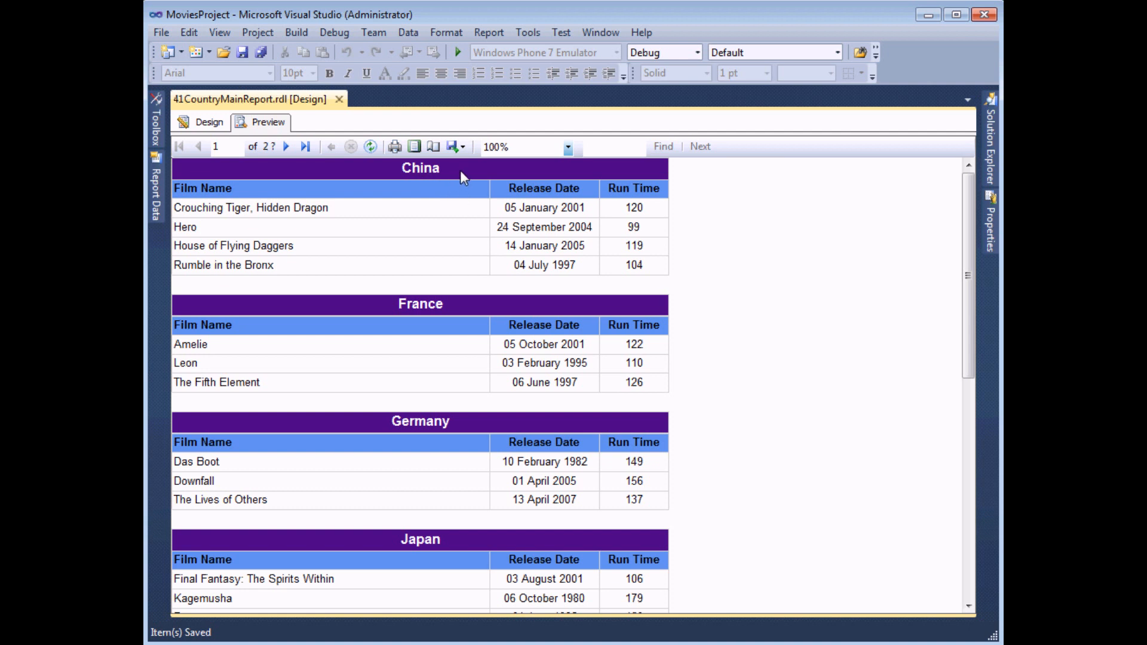
mouse_move(458, 178)
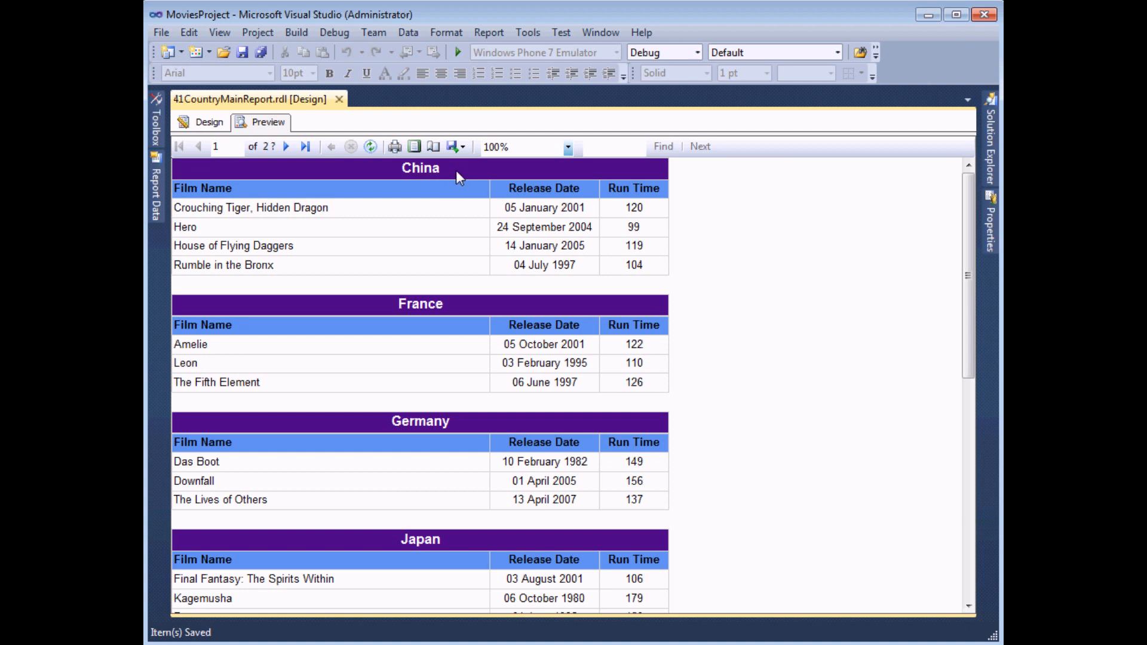
mouse_move(419, 299)
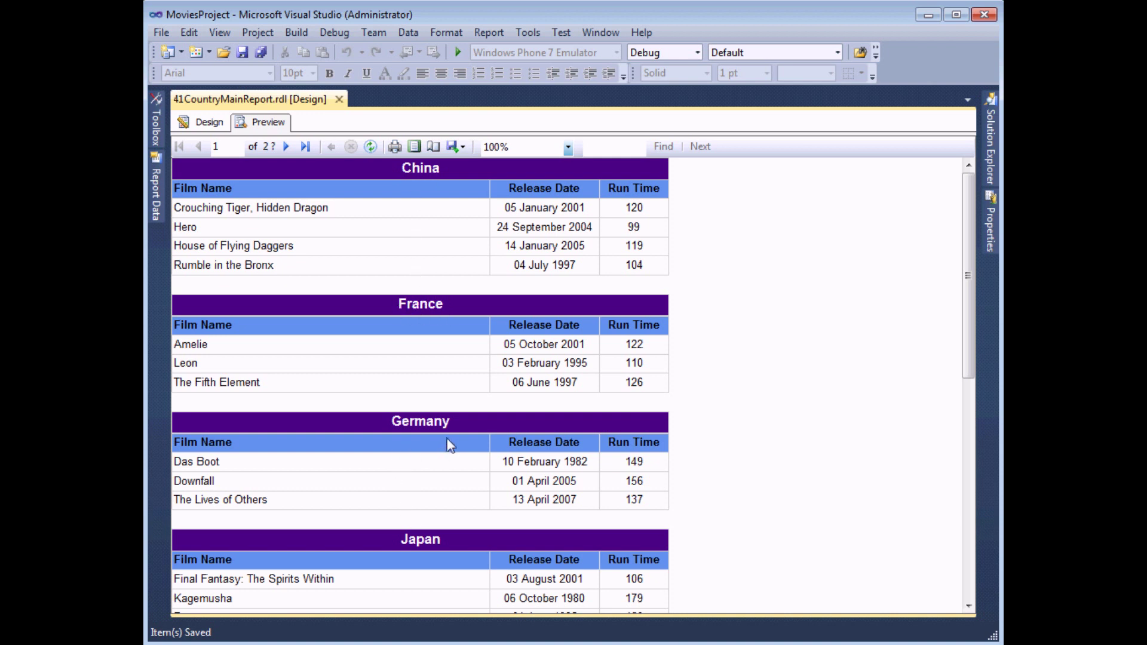
mouse_move(281, 198)
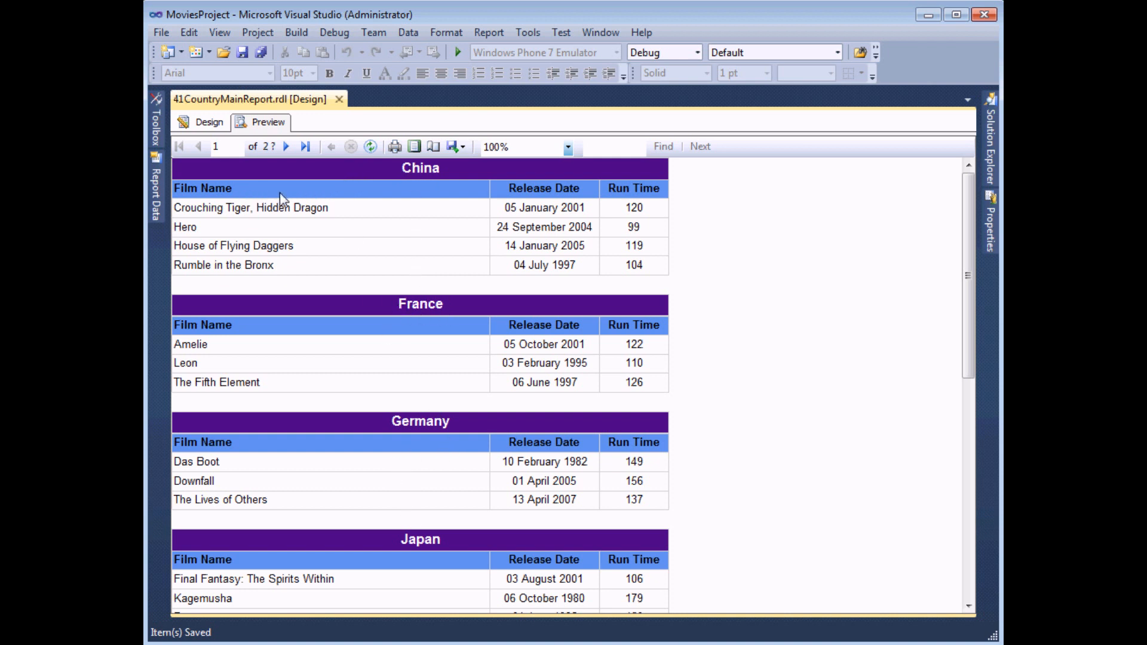
mouse_move(649, 261)
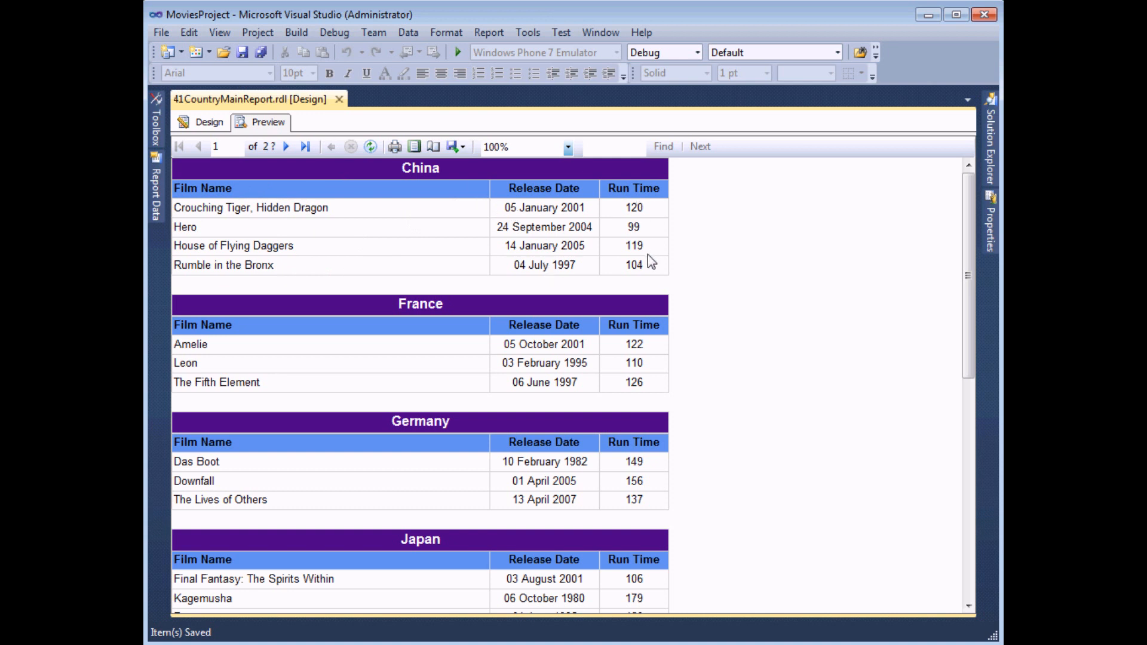
mouse_move(647, 258)
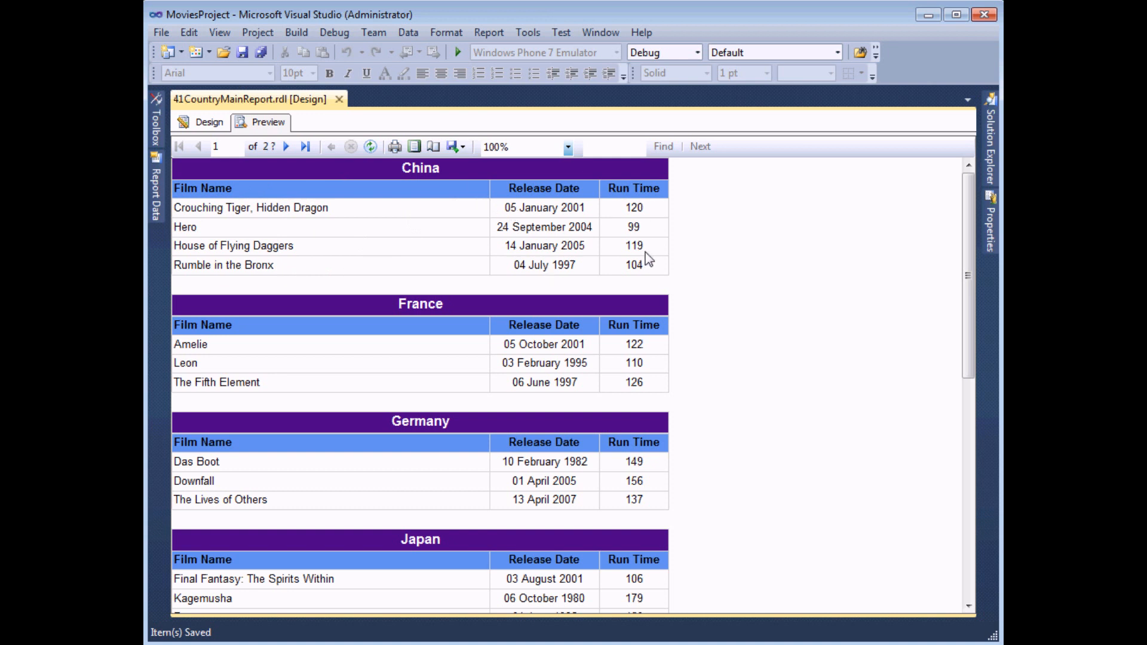
mouse_move(701, 269)
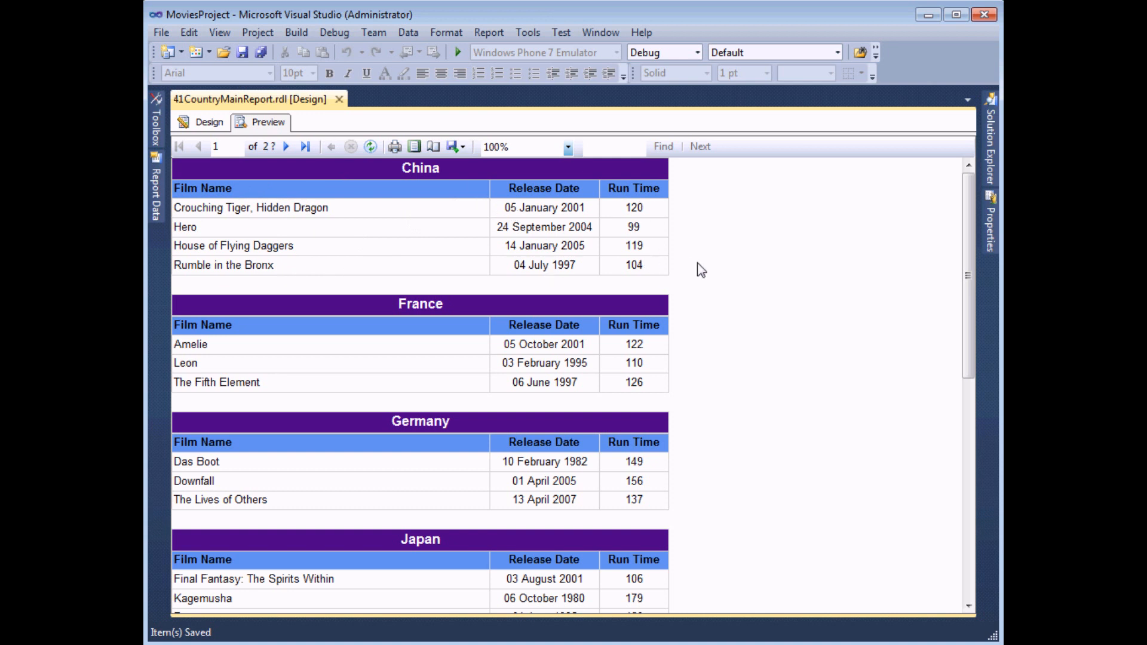
mouse_move(450, 203)
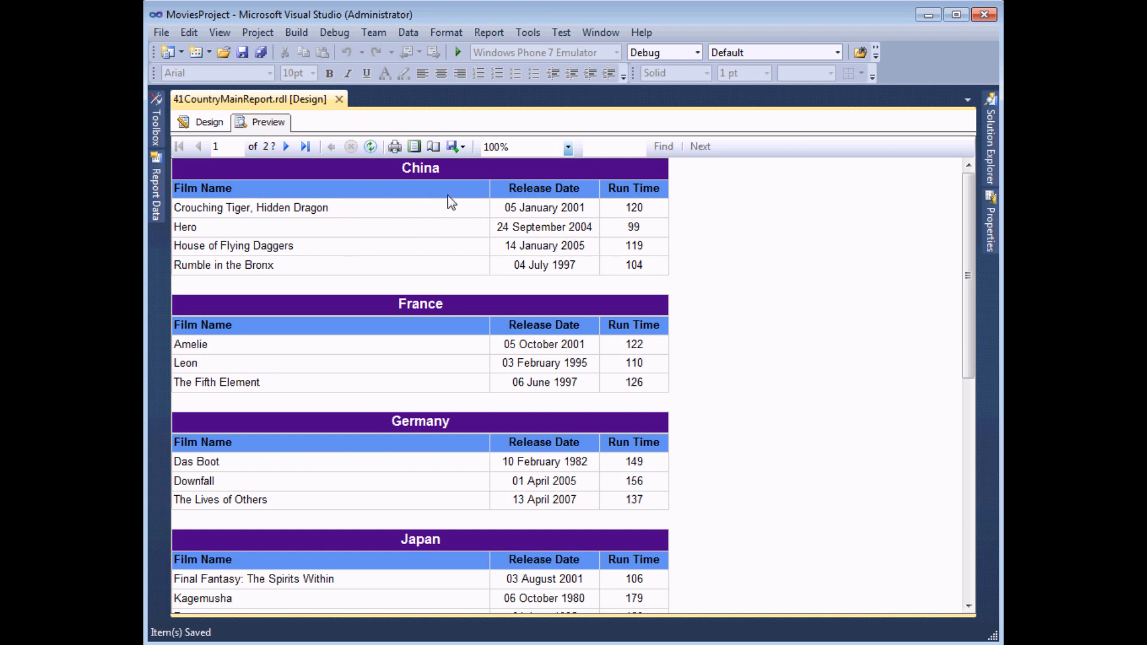
mouse_move(445, 189)
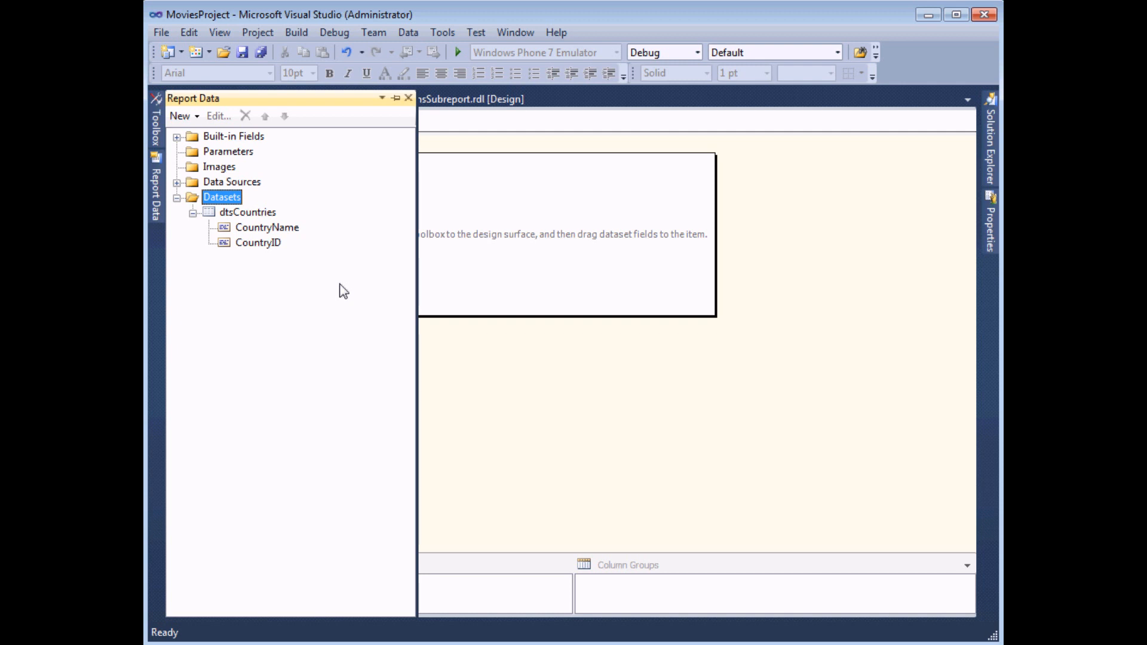
mouse_move(280, 232)
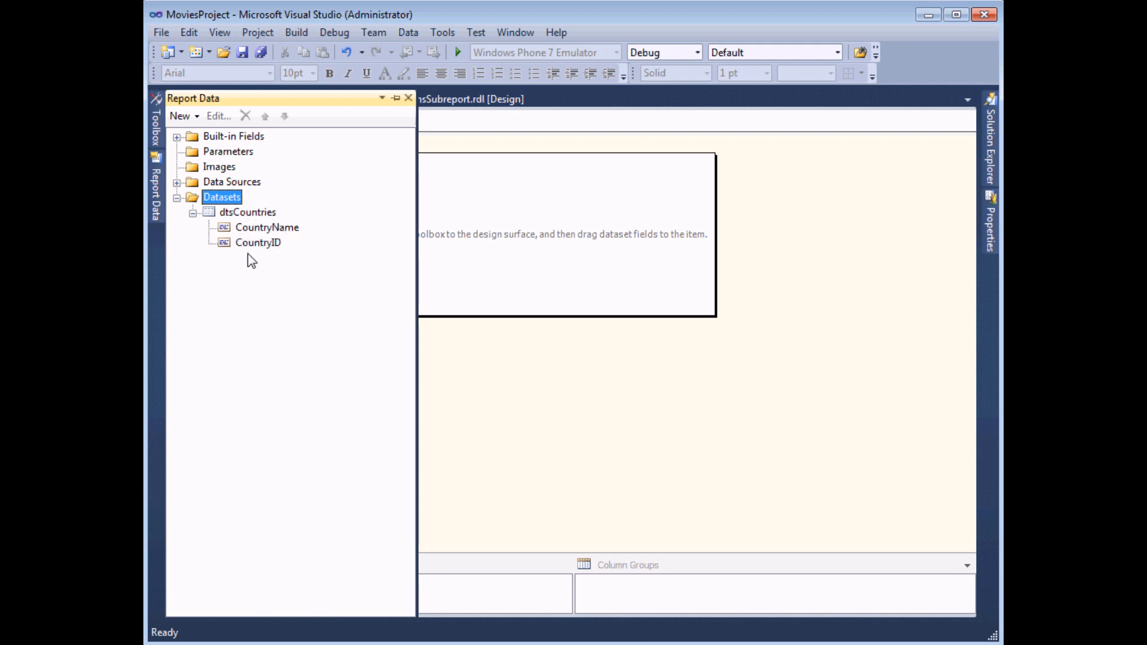
mouse_move(264, 259)
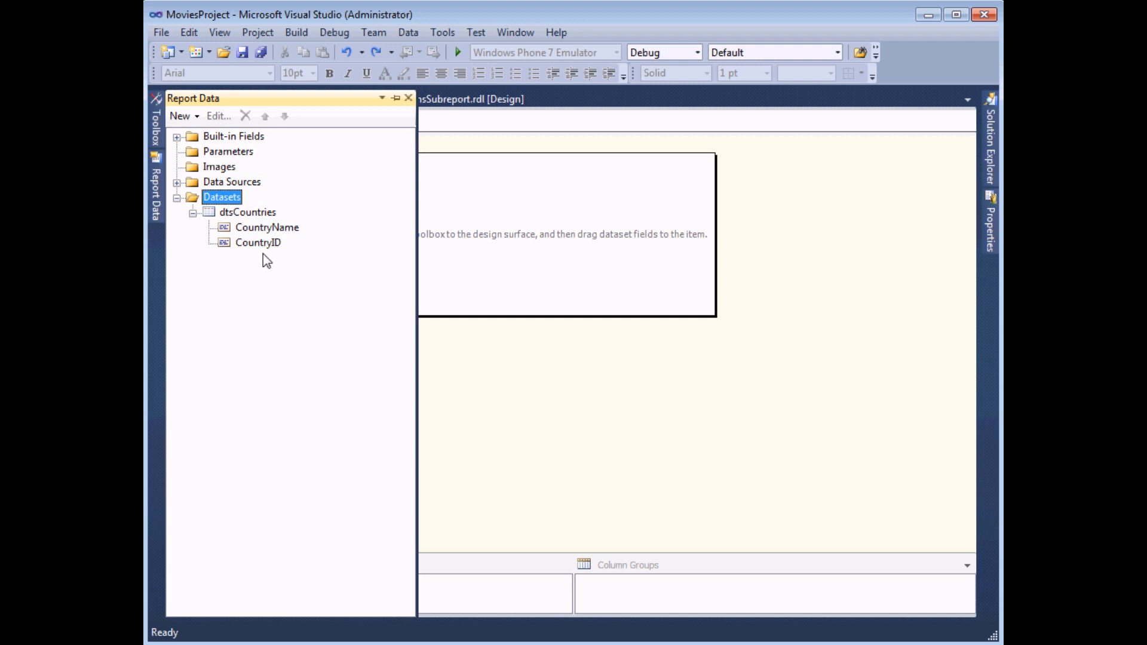
mouse_move(242, 233)
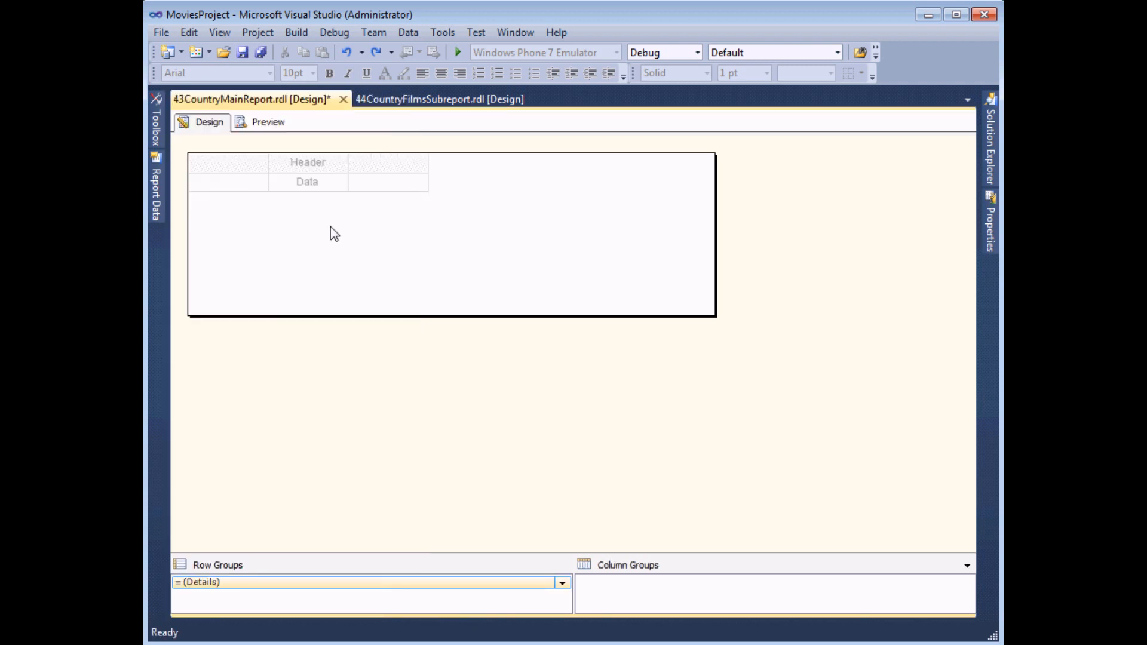
- Show CountryName in the first data cell and delete the two unused columns
click(225, 182)
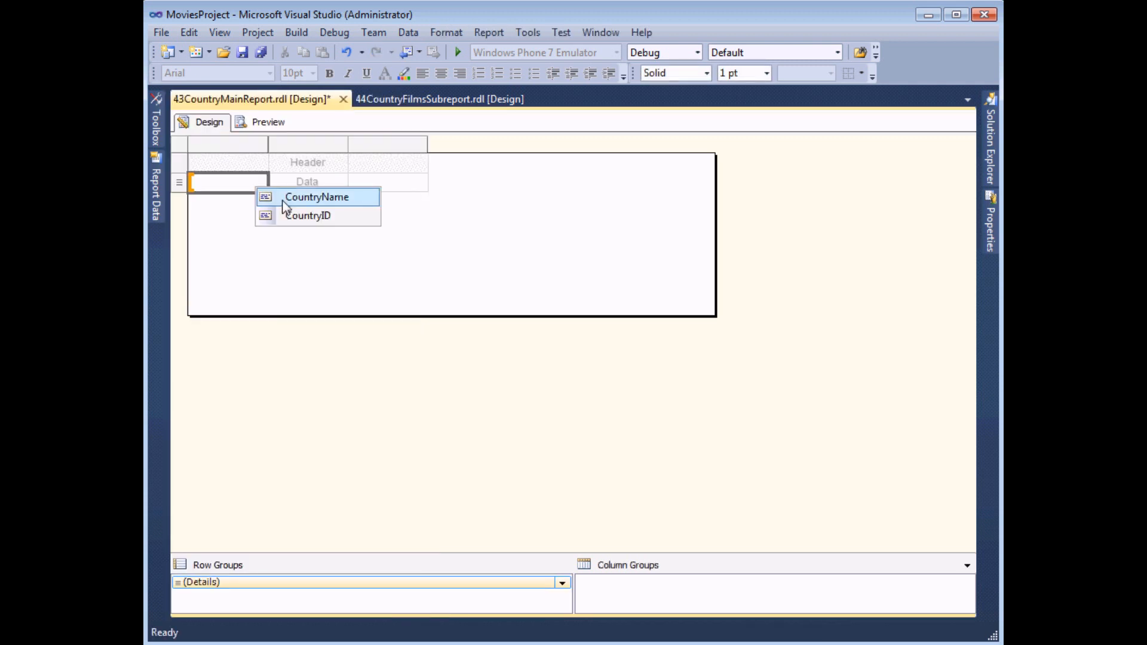
click(319, 196)
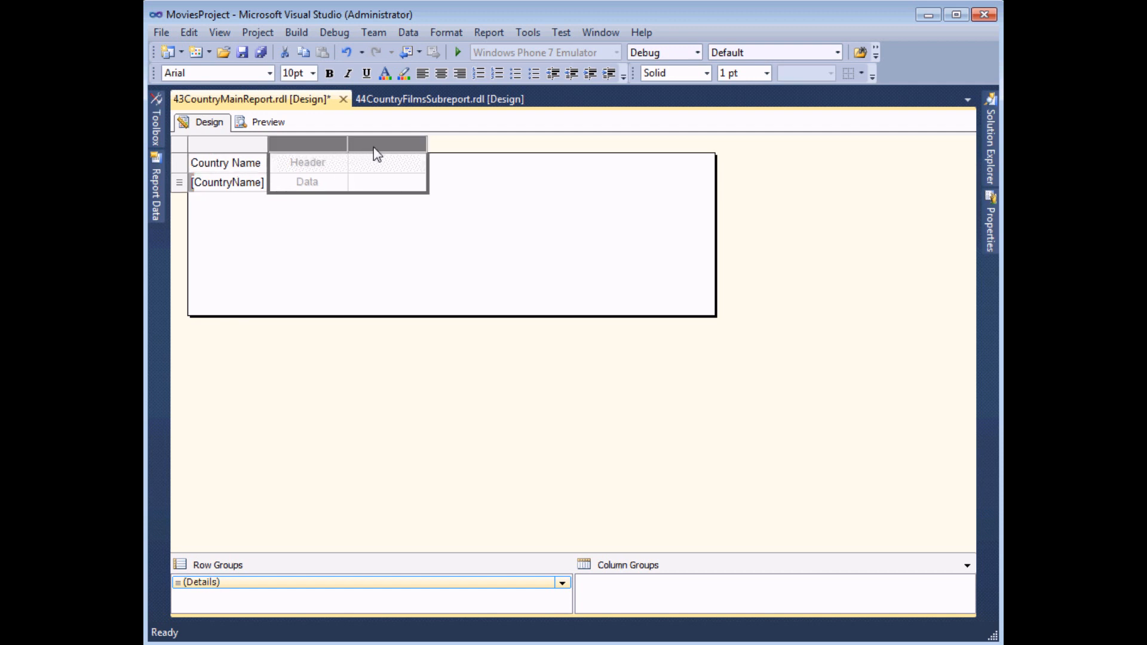
right_click(378, 144)
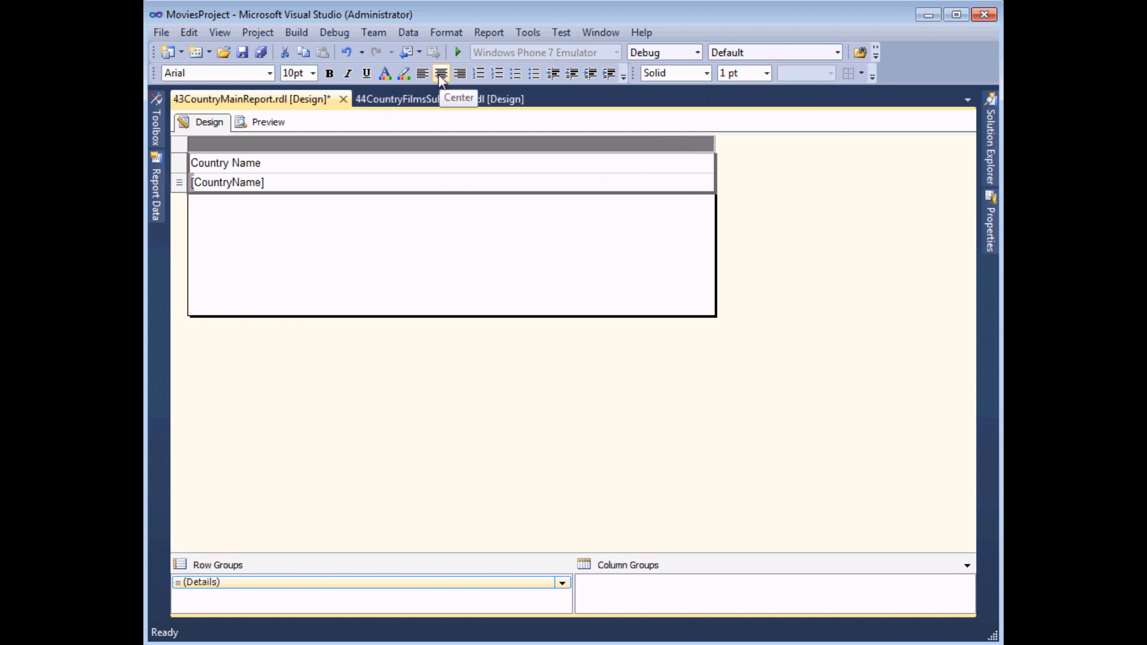
- Centre the column text and title the header 'Films by Country'
click(441, 73)
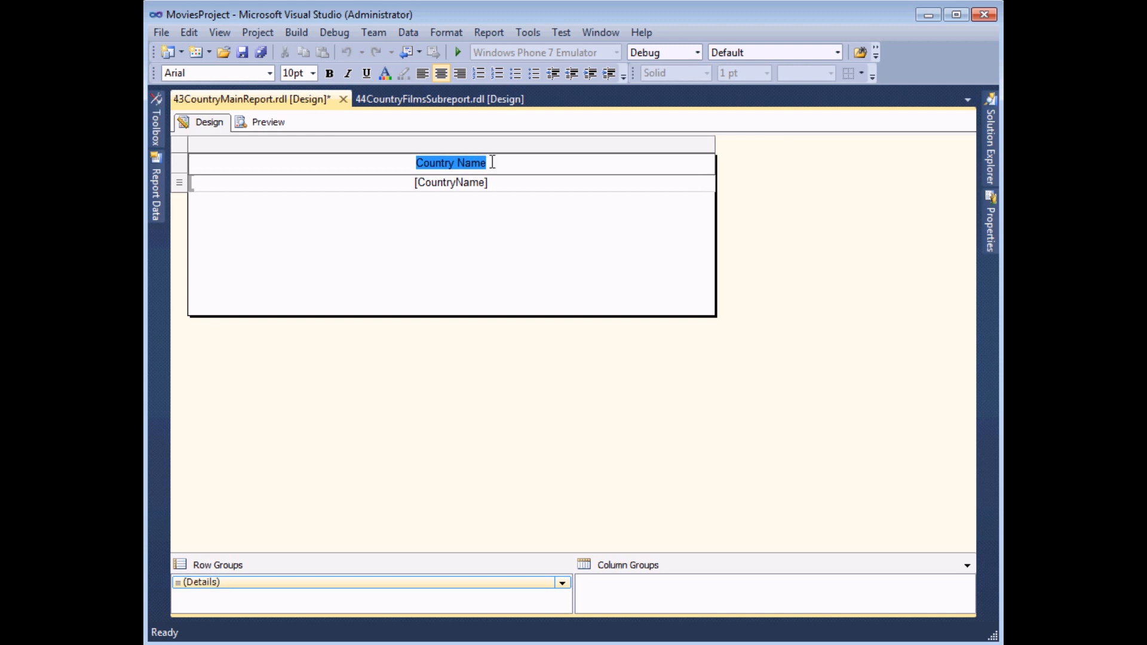
text(Films)
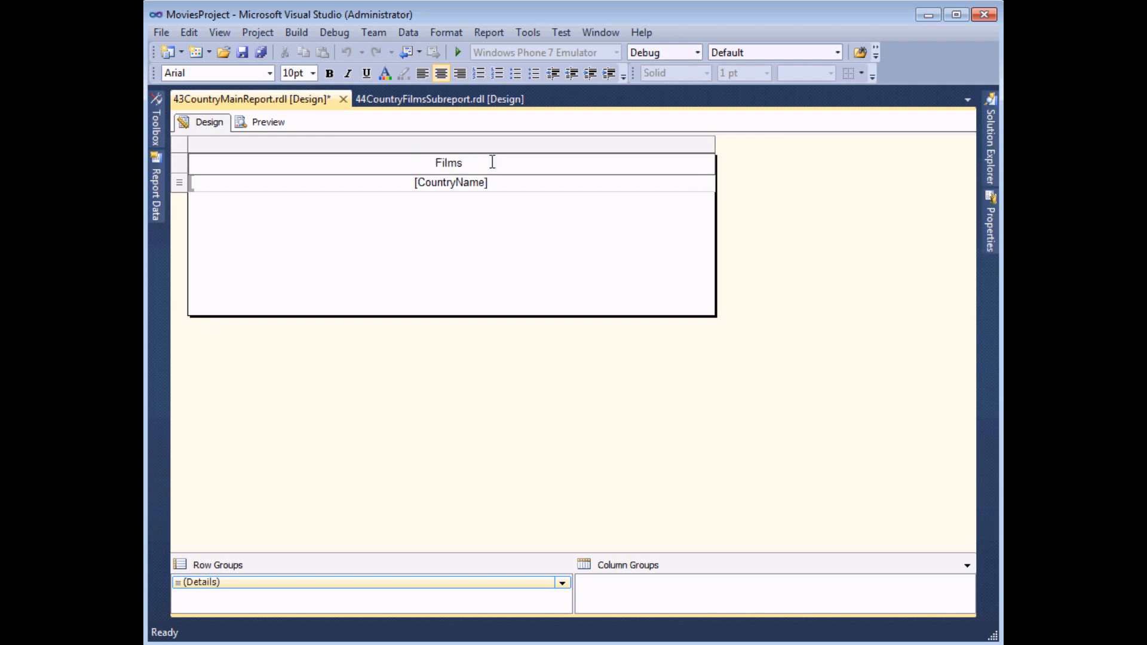
text(by Country)
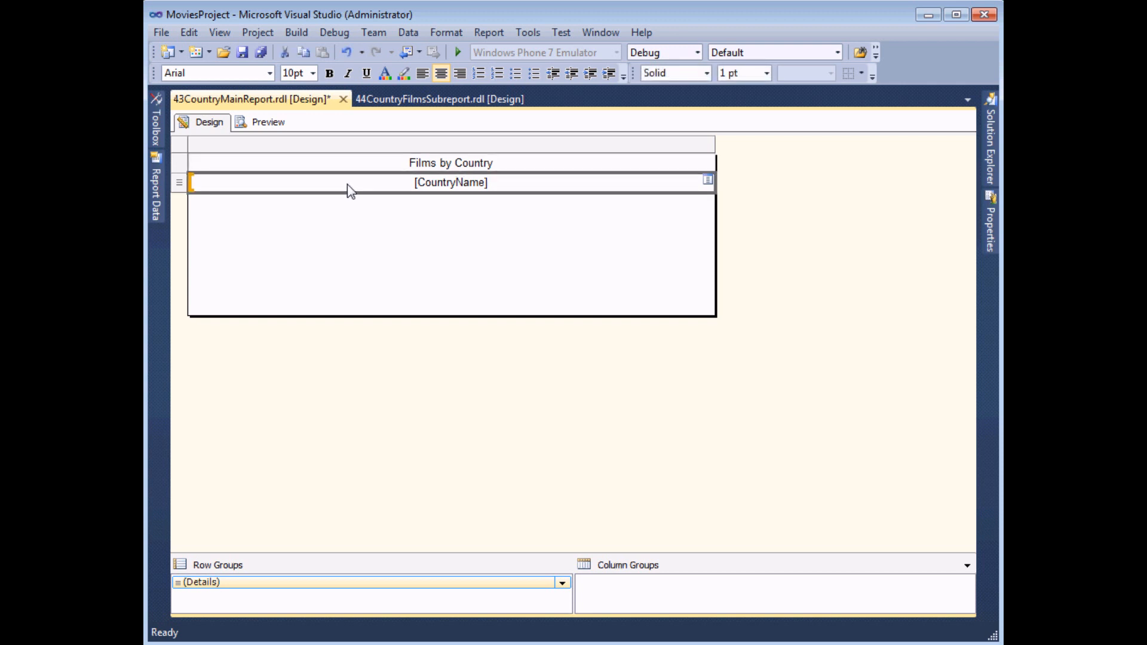
mouse_move(322, 196)
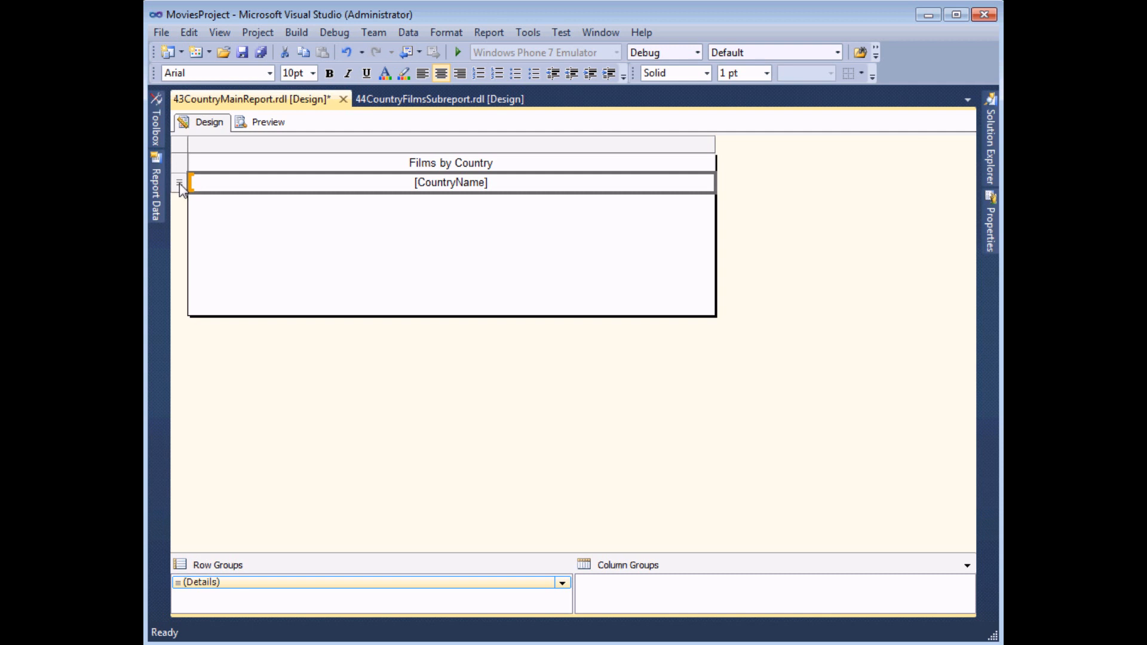
- Insert an empty row below the CountryName row
right_click(178, 185)
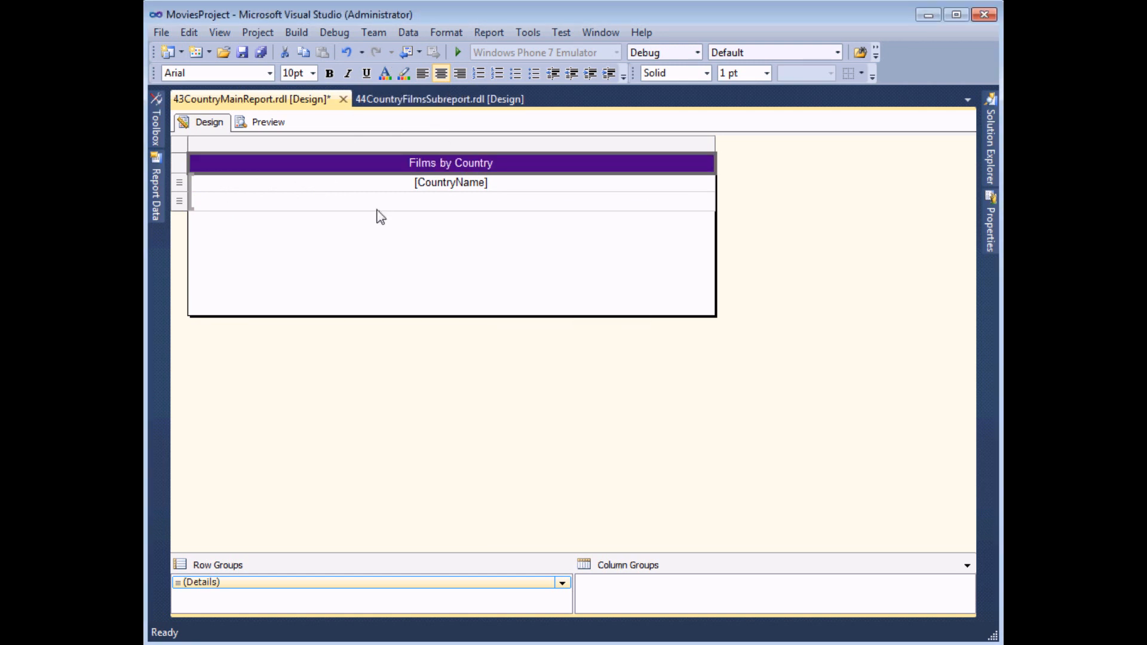
- Enlarge and bold the Films by Country title, and style the country row
click(313, 73)
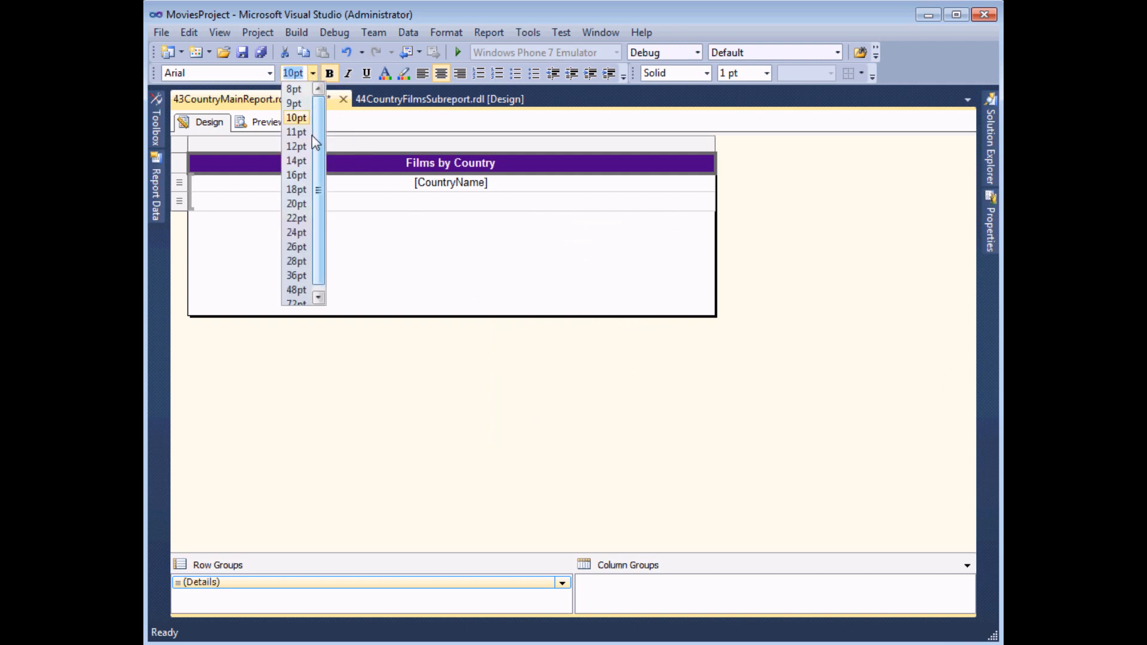
click(296, 117)
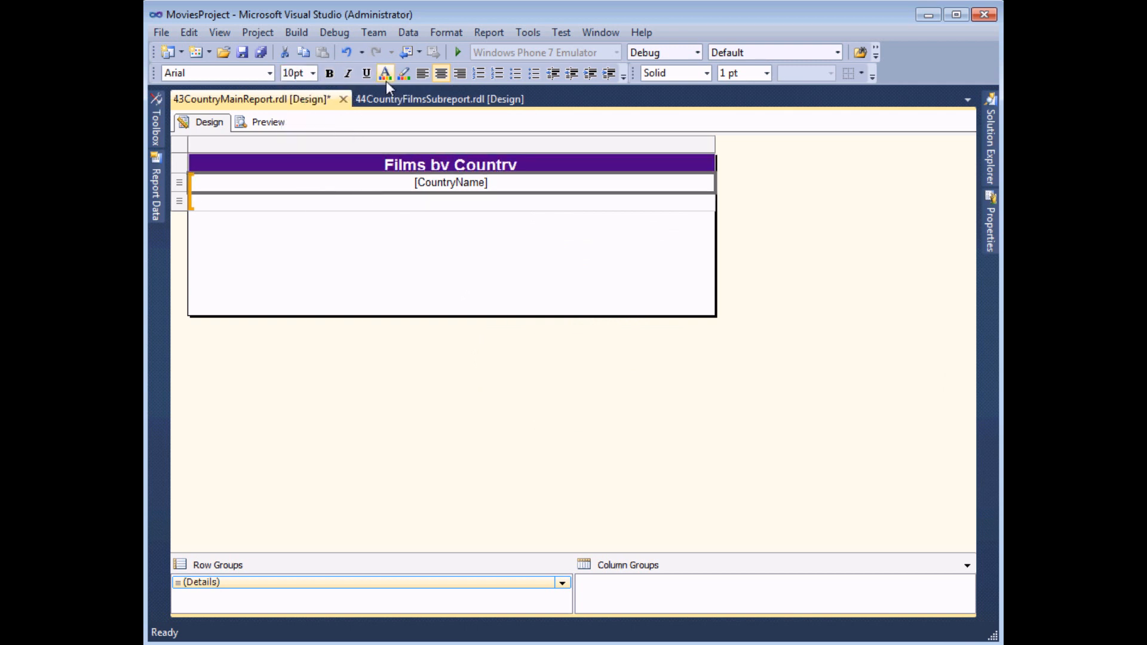
click(392, 74)
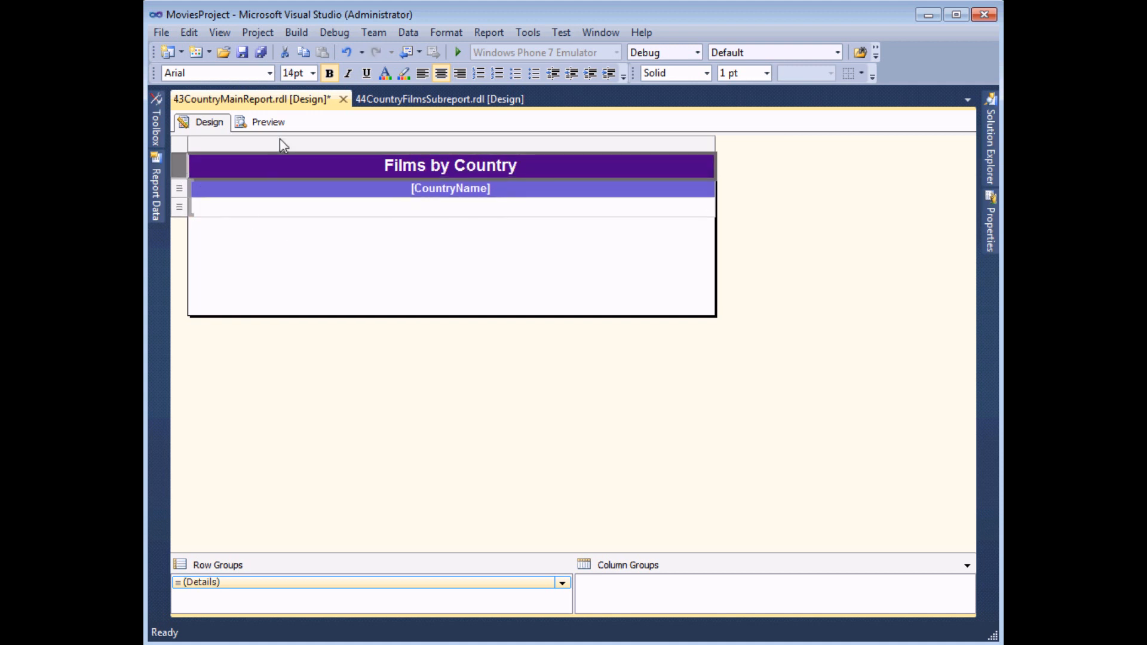
click(267, 122)
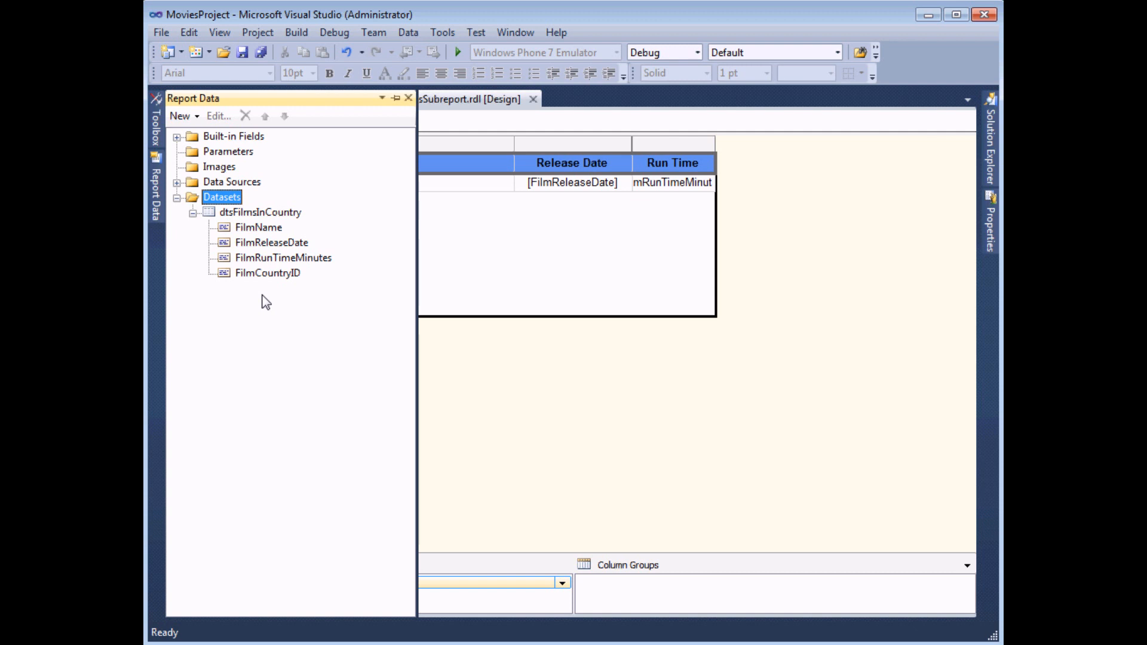
mouse_move(254, 235)
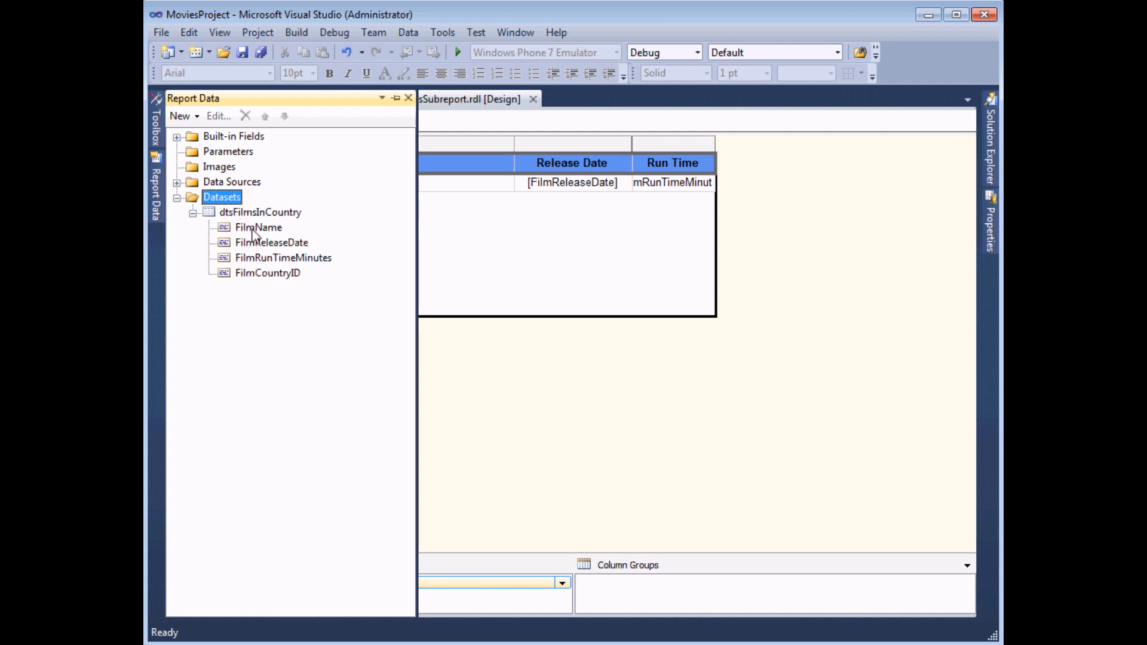
mouse_move(263, 239)
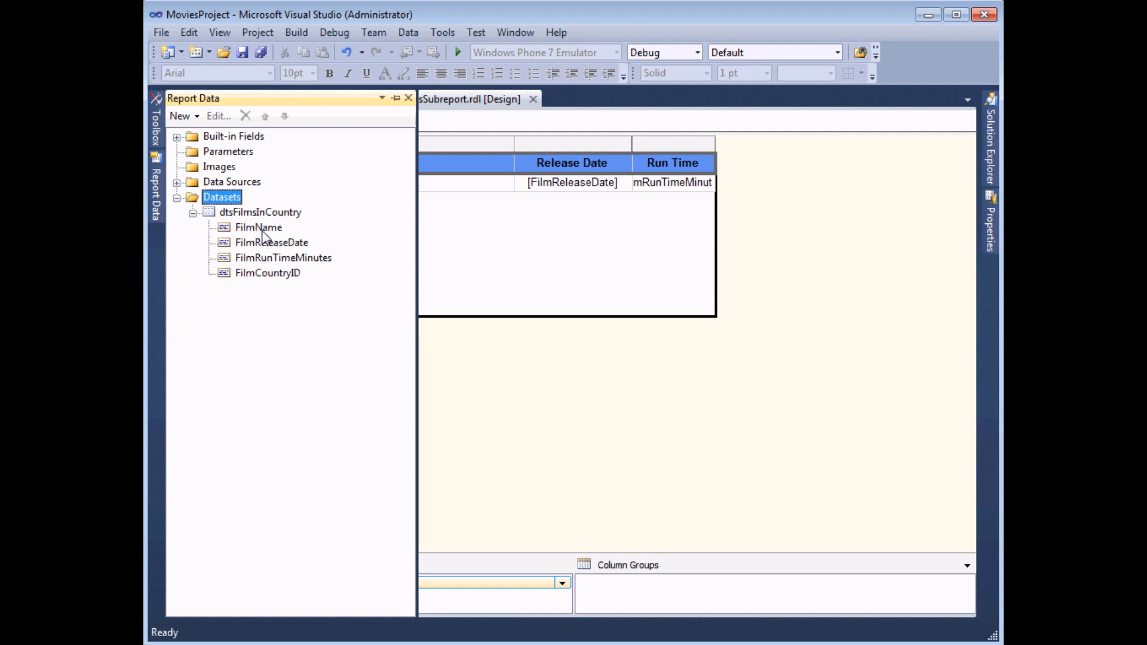
mouse_move(285, 265)
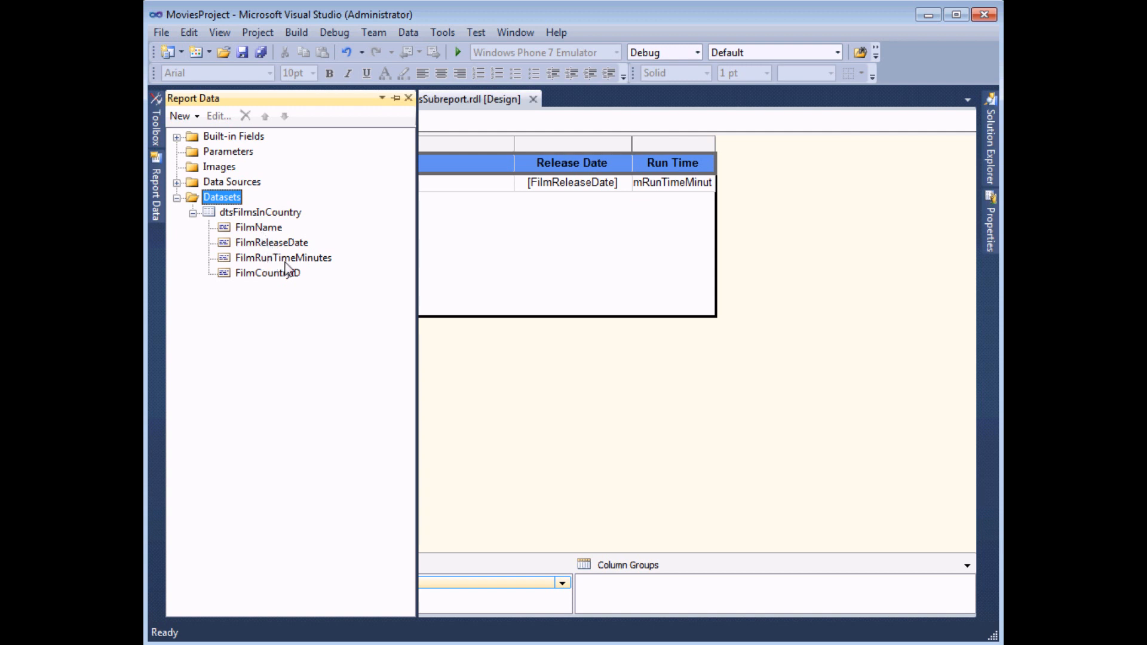
mouse_move(222, 270)
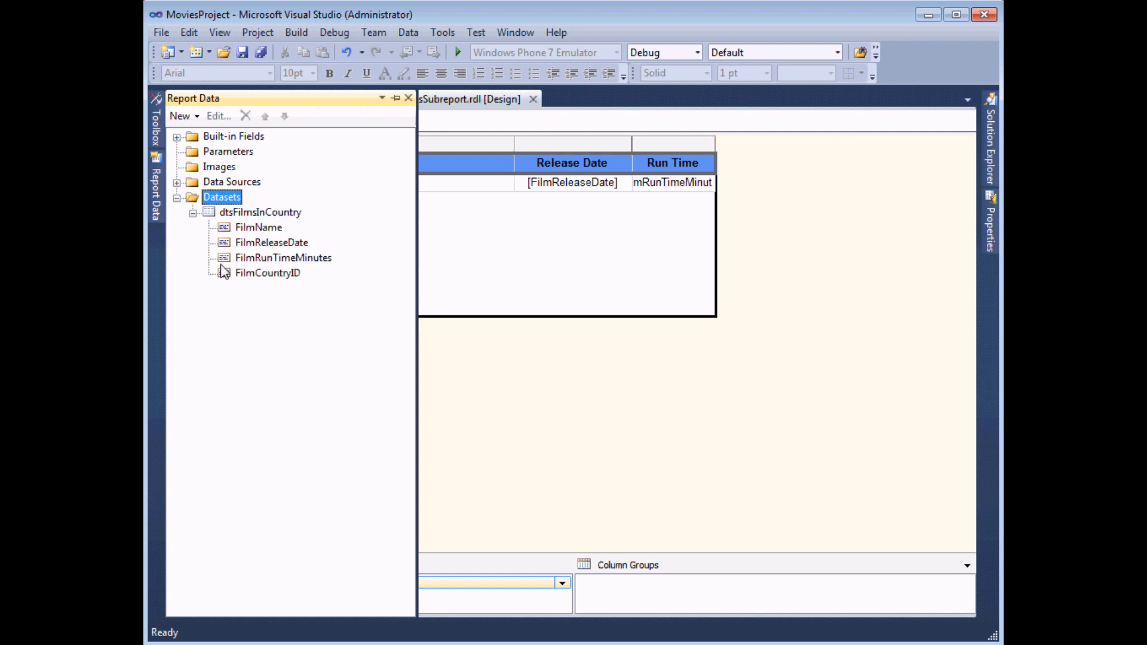
mouse_move(283, 271)
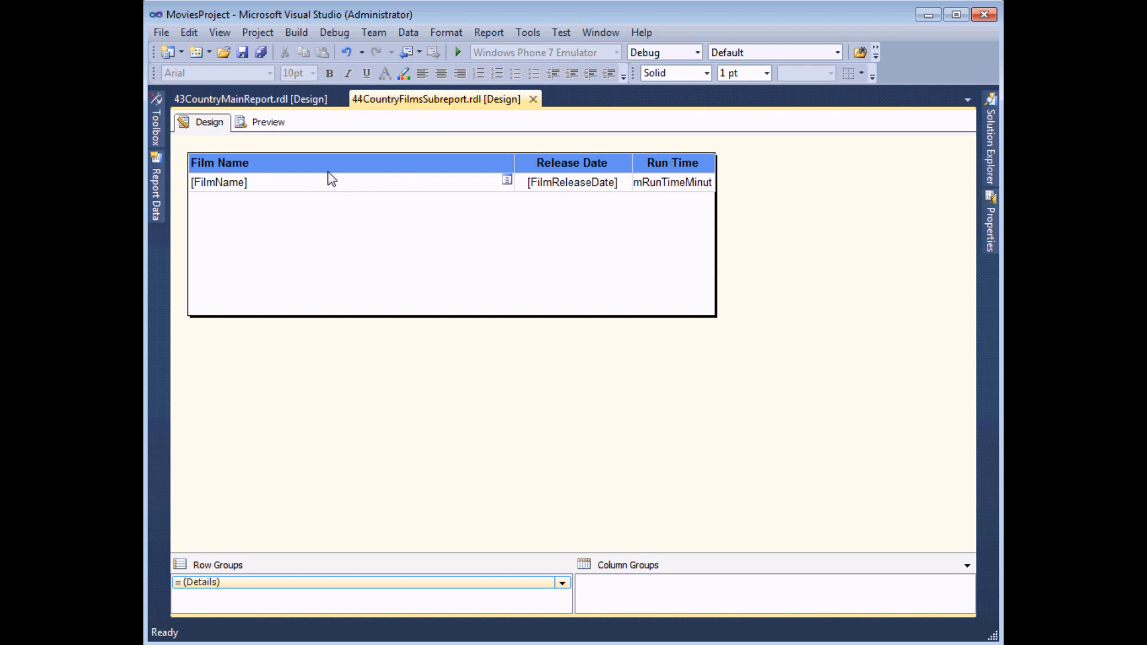
- Preview the unfiltered films subreport output, then return to its design layout
click(267, 122)
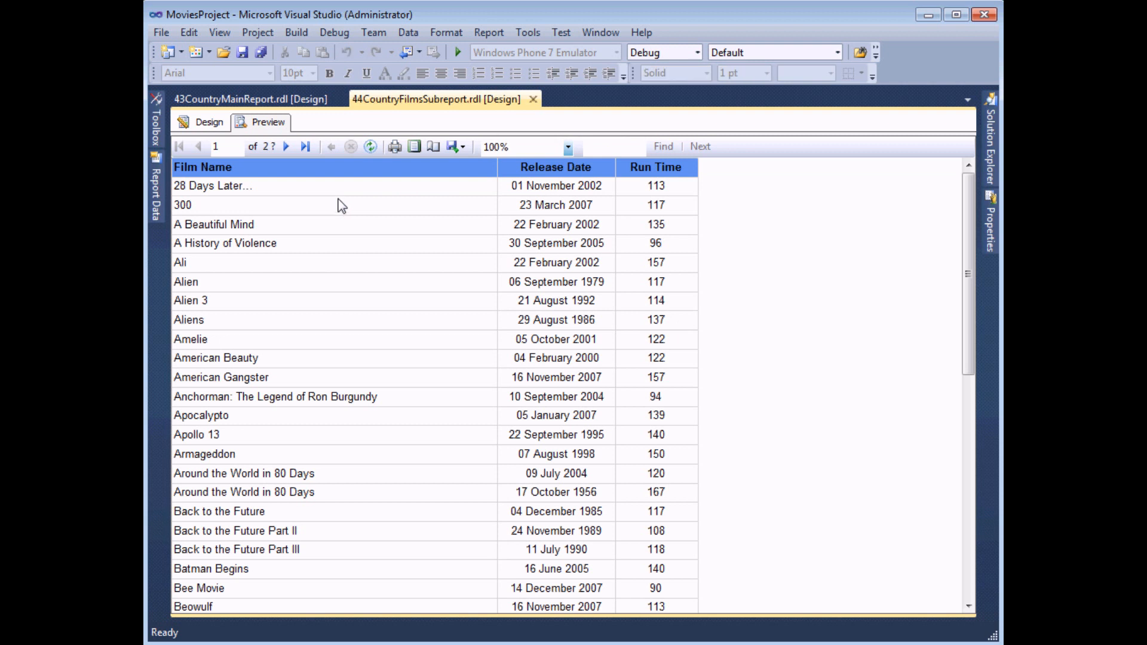
click(208, 121)
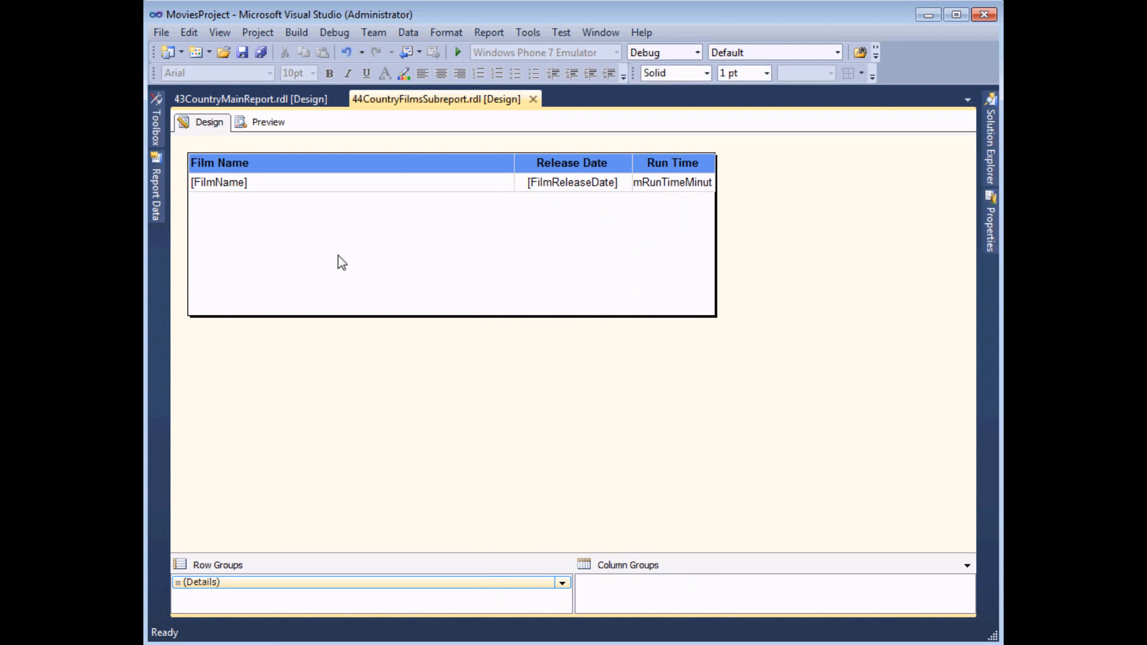
mouse_move(283, 243)
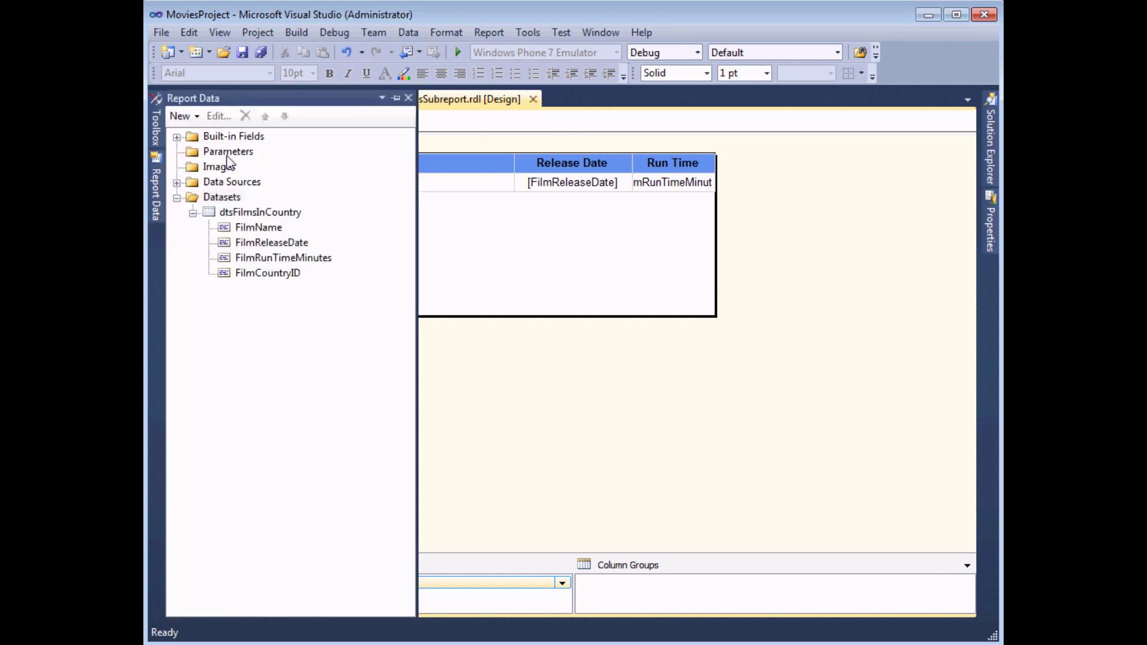
- Add report parameter prmCountryID with Integer data type and Hidden visibility
right_click(228, 151)
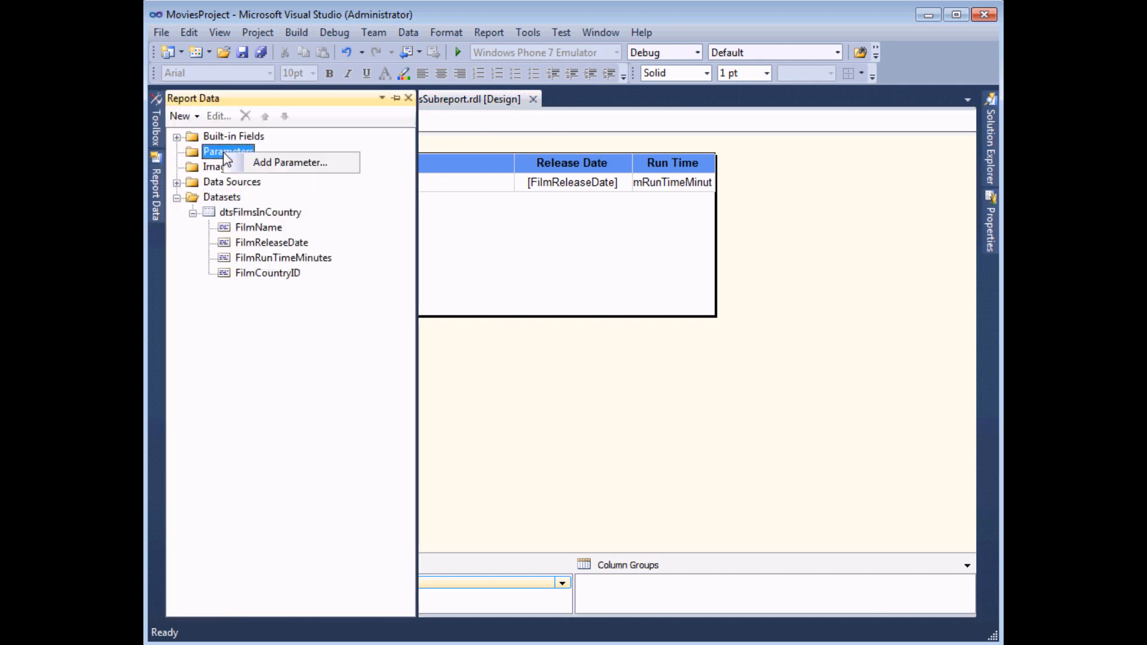
click(287, 162)
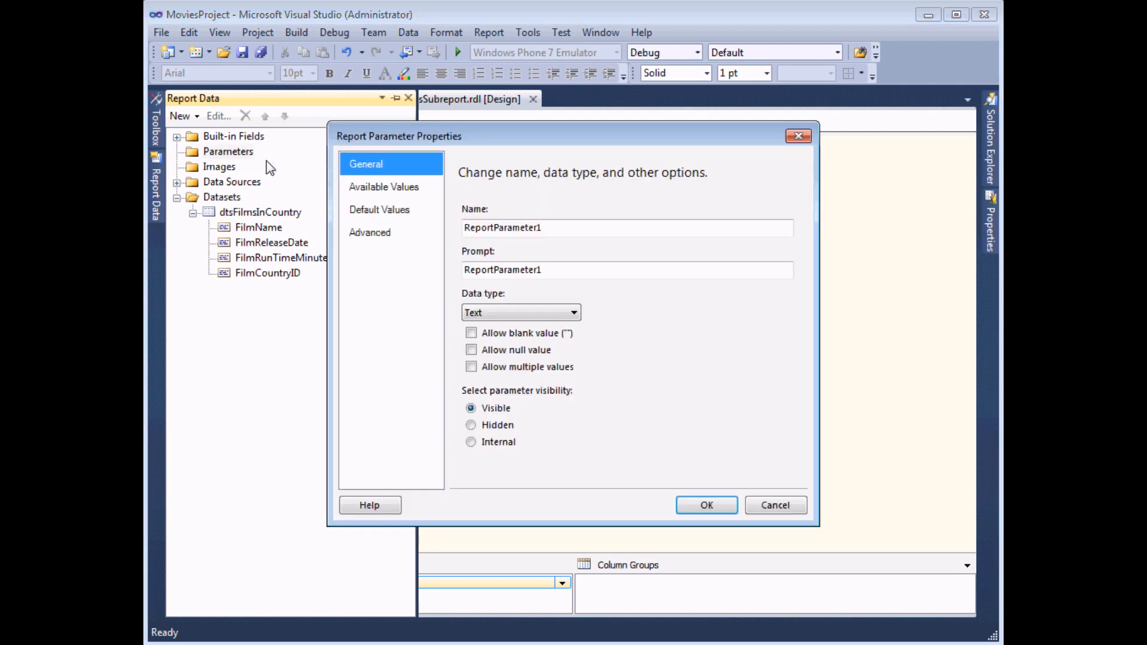
text(p)
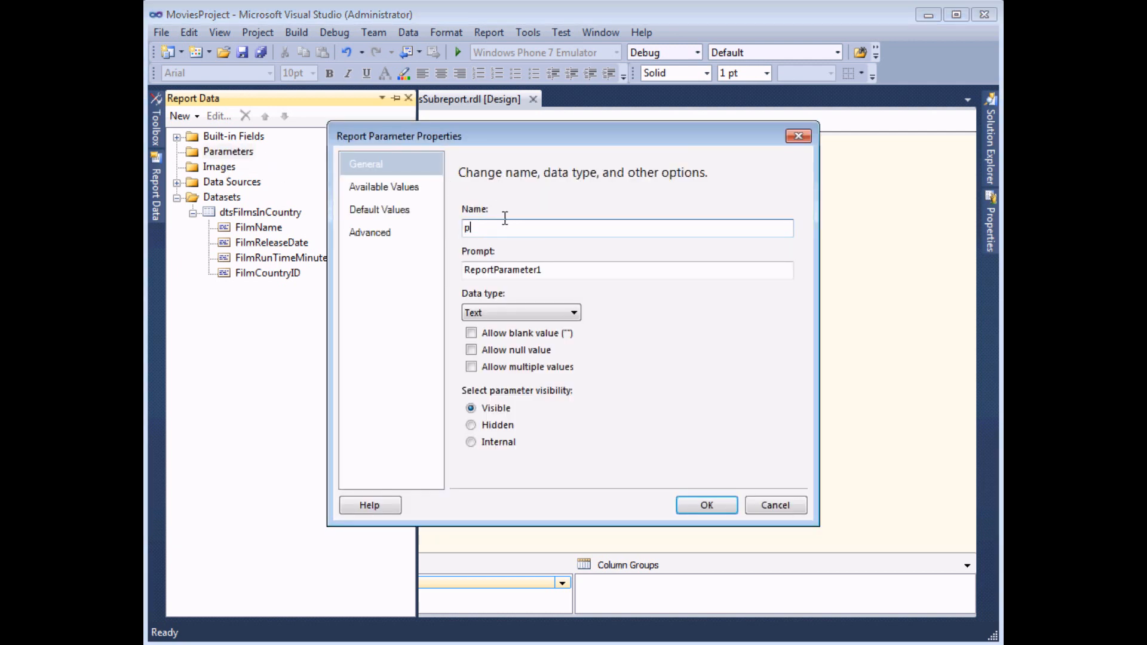
text(rmCountryID)
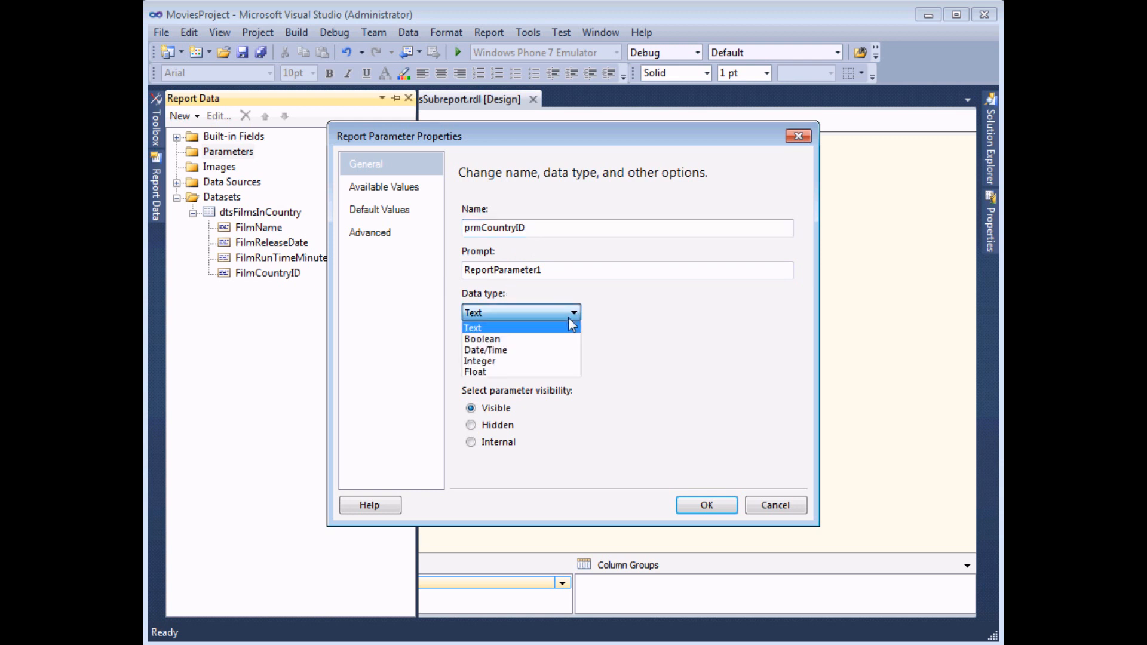
click(480, 360)
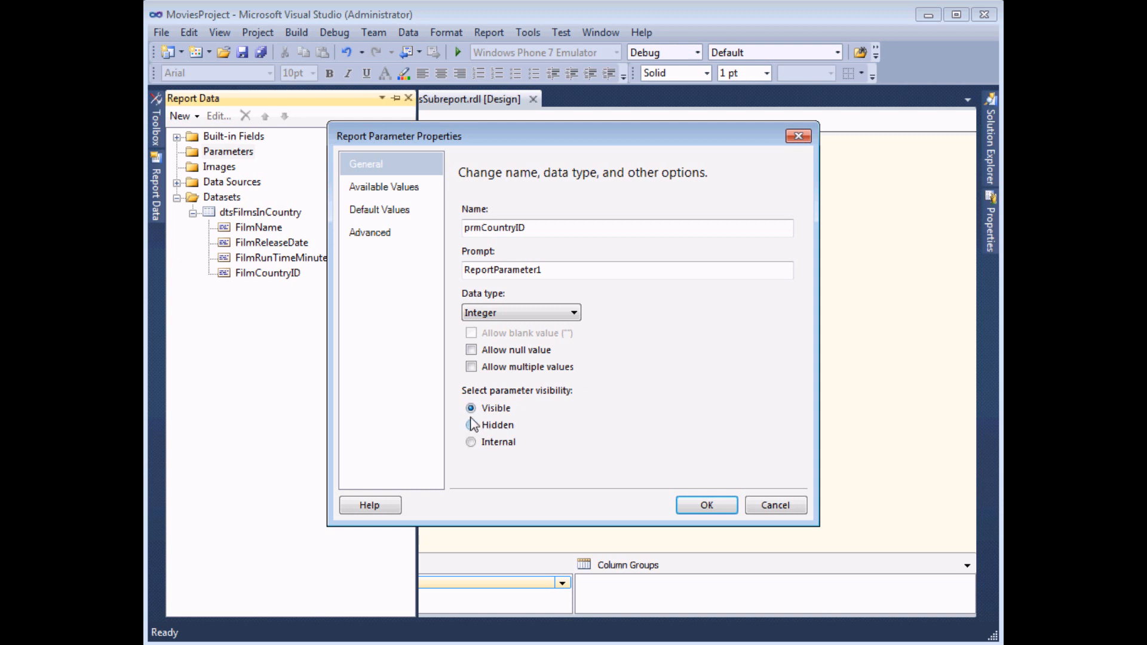
click(470, 424)
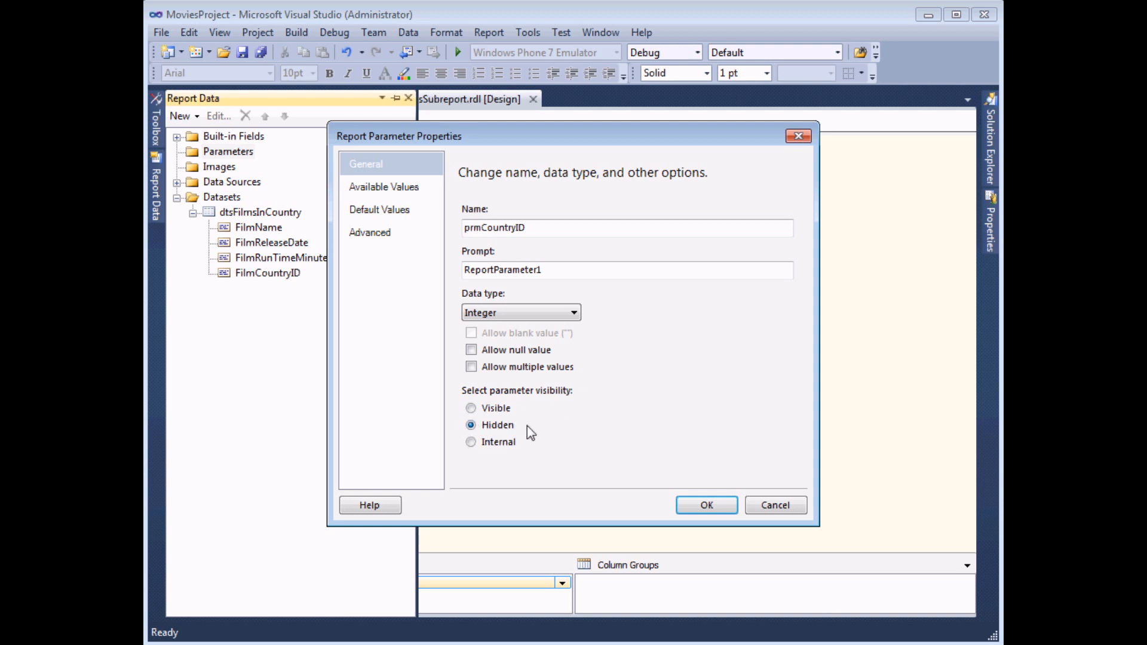
mouse_move(703, 510)
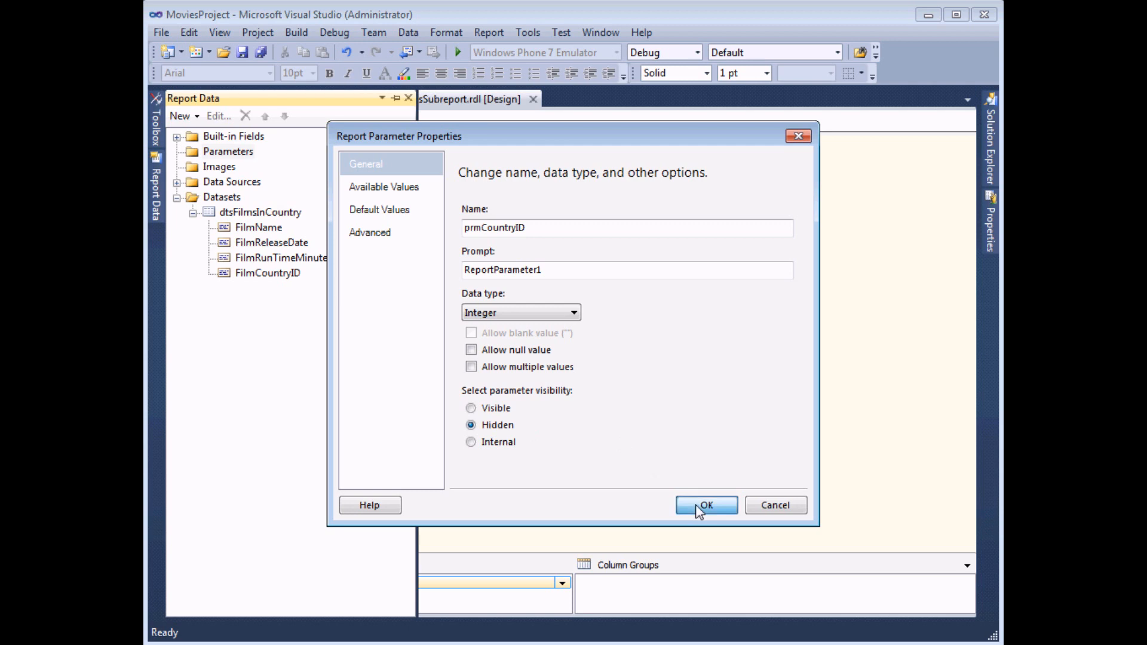
click(705, 505)
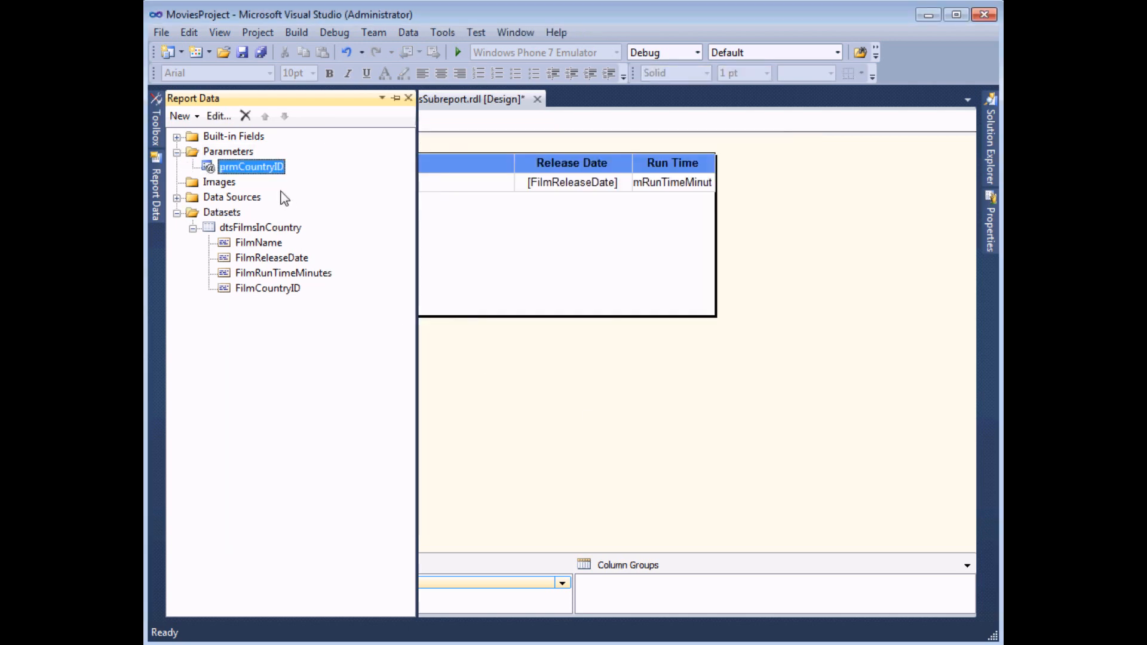
mouse_move(255, 359)
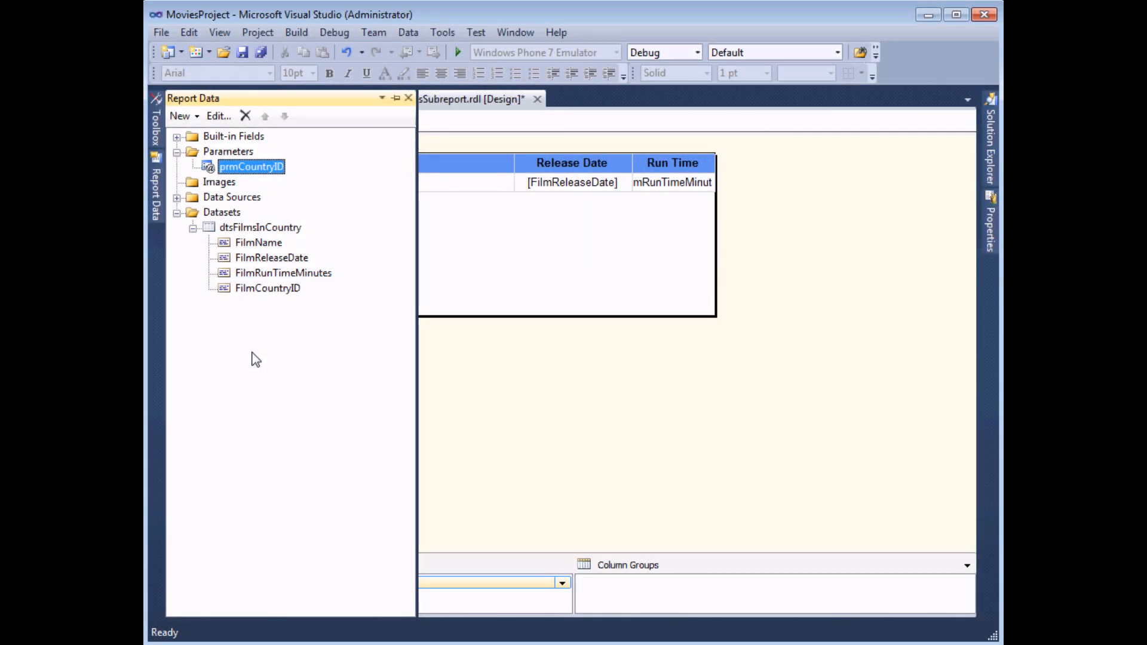
mouse_move(265, 268)
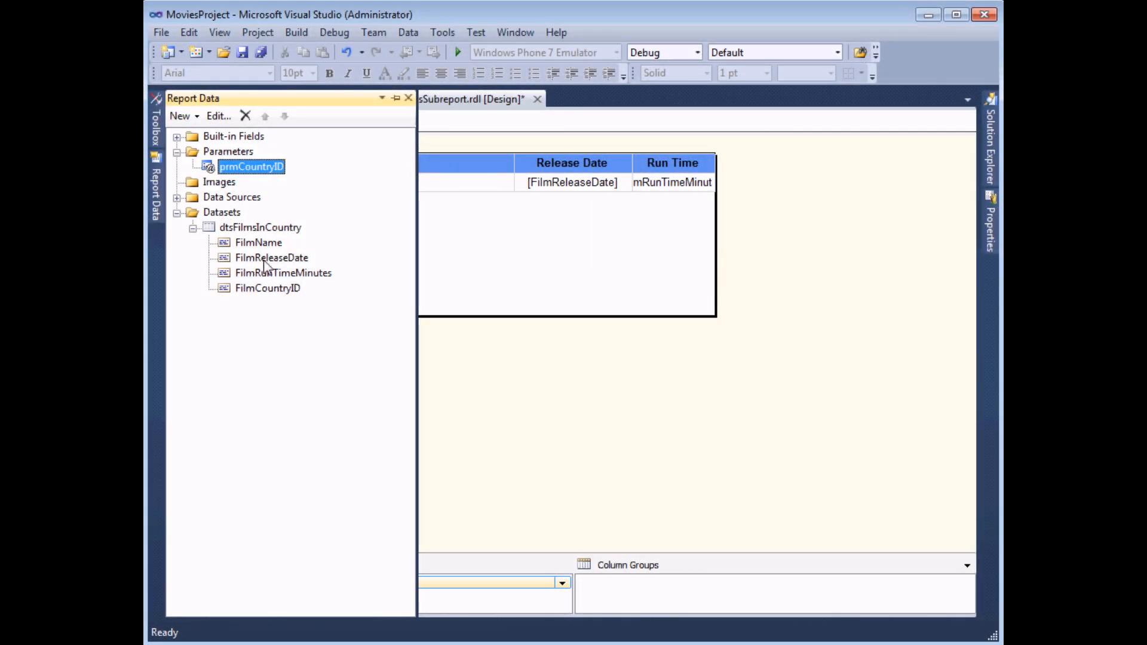
- Add a filter on [FilmCountryID] in the dtsFilmsInCountry dataset properties
right_click(260, 227)
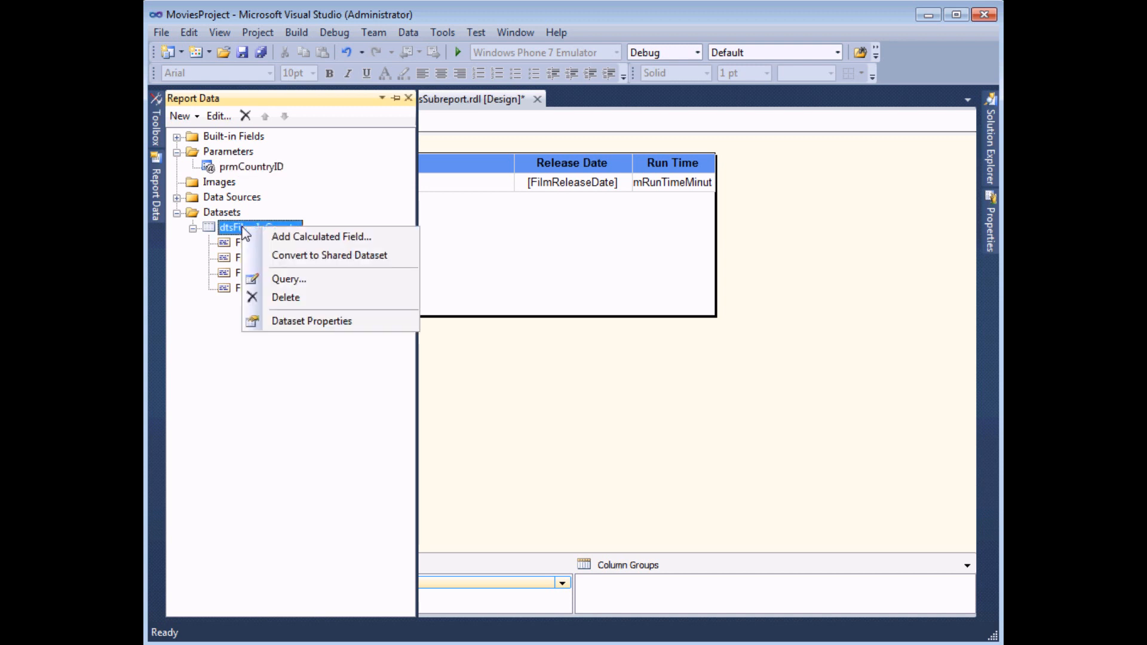
mouse_move(275, 330)
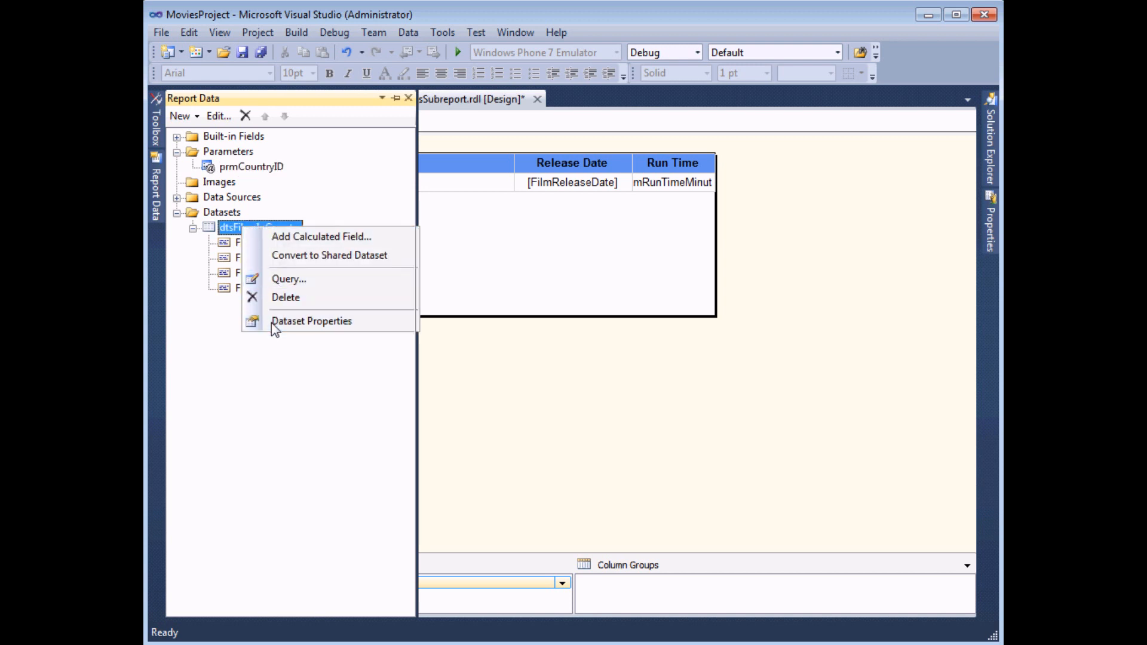
click(311, 321)
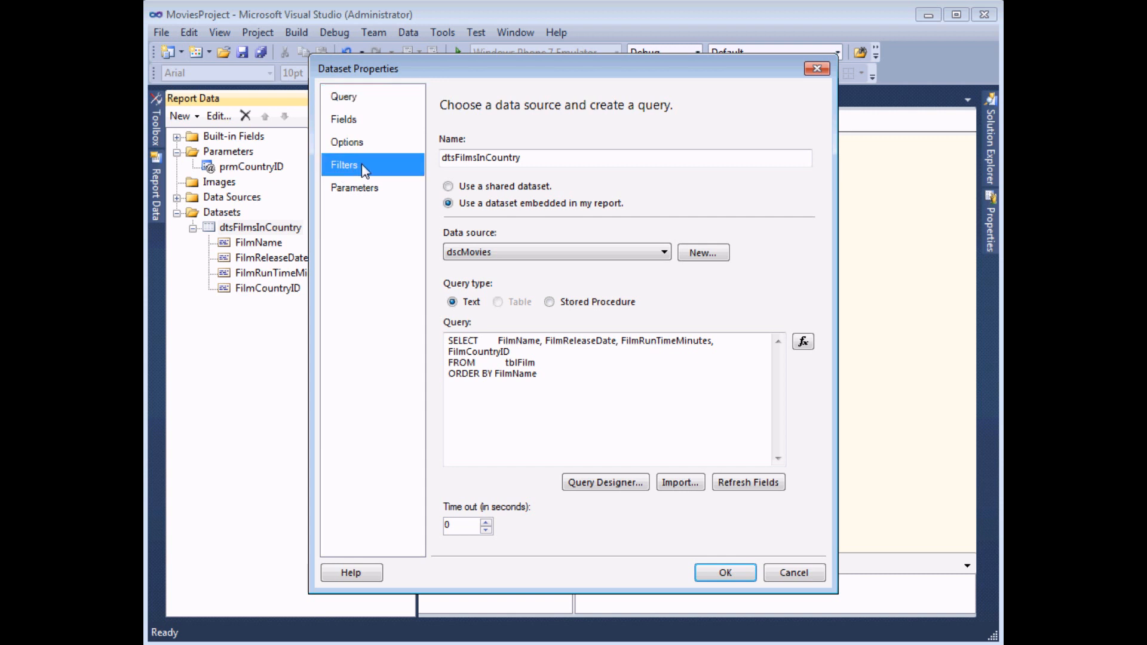
click(353, 165)
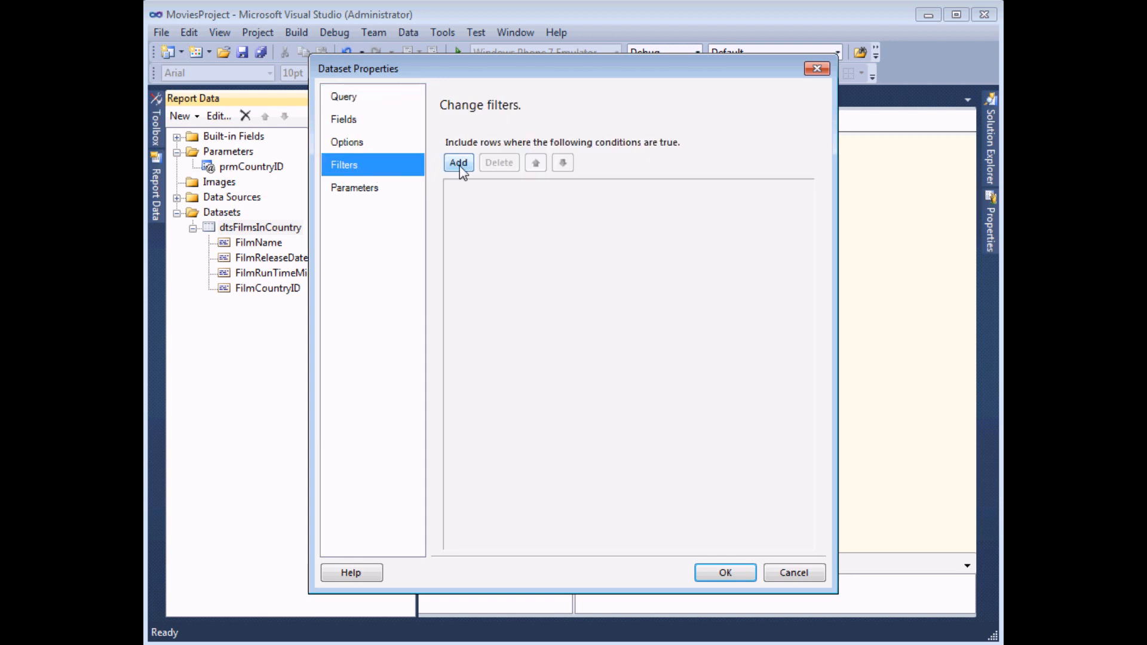
click(458, 163)
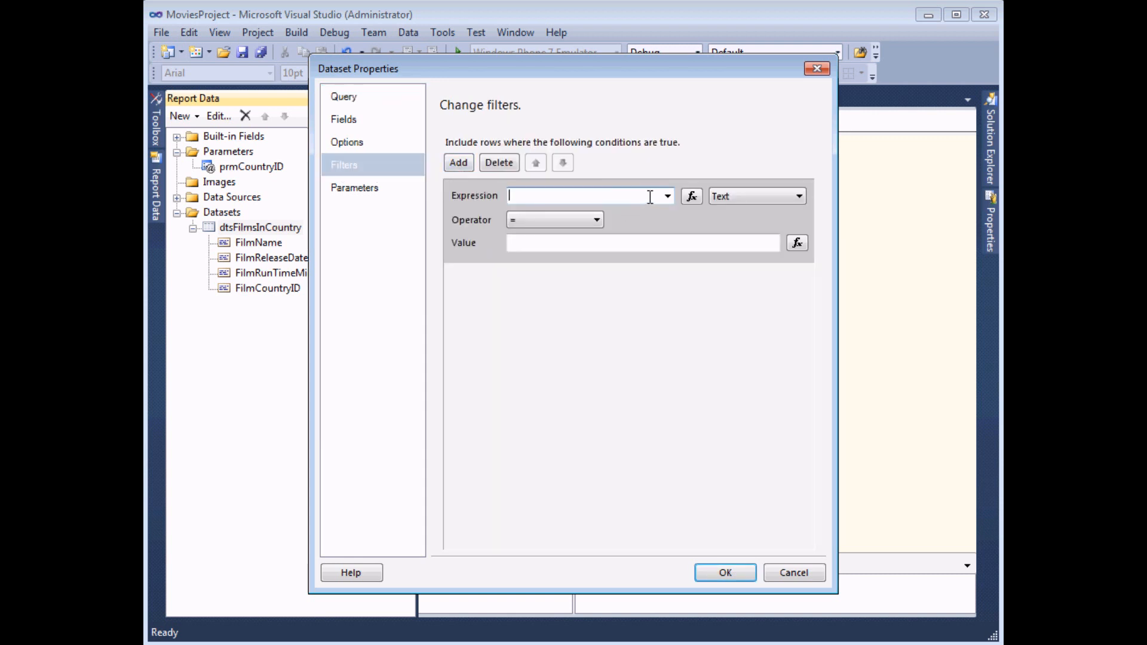
click(667, 196)
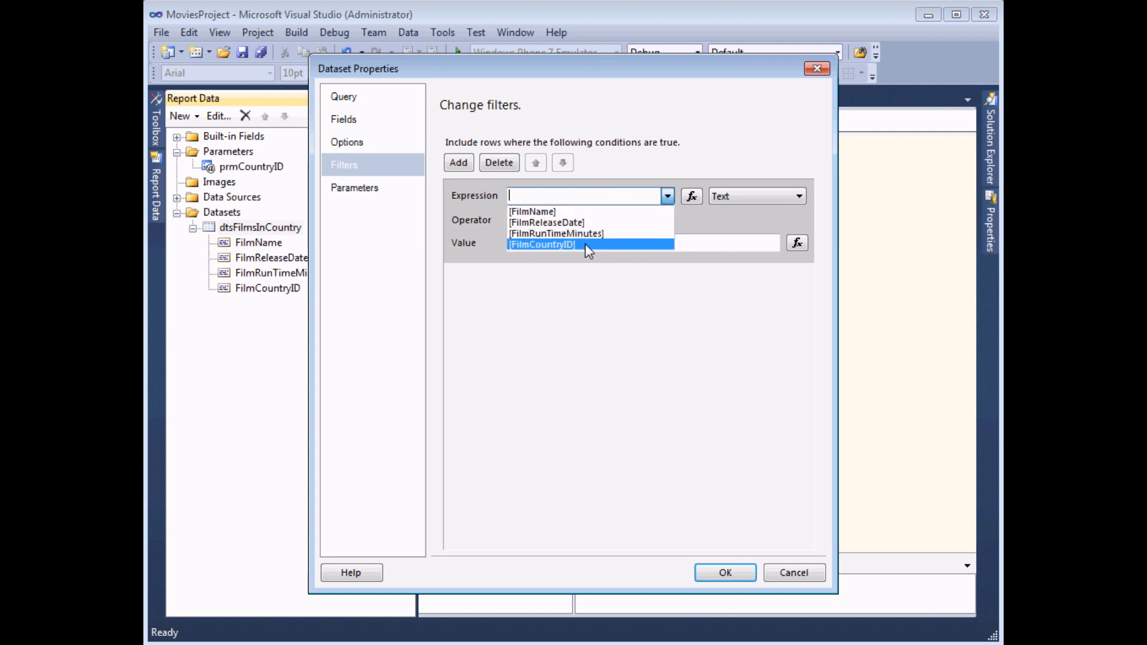
click(541, 244)
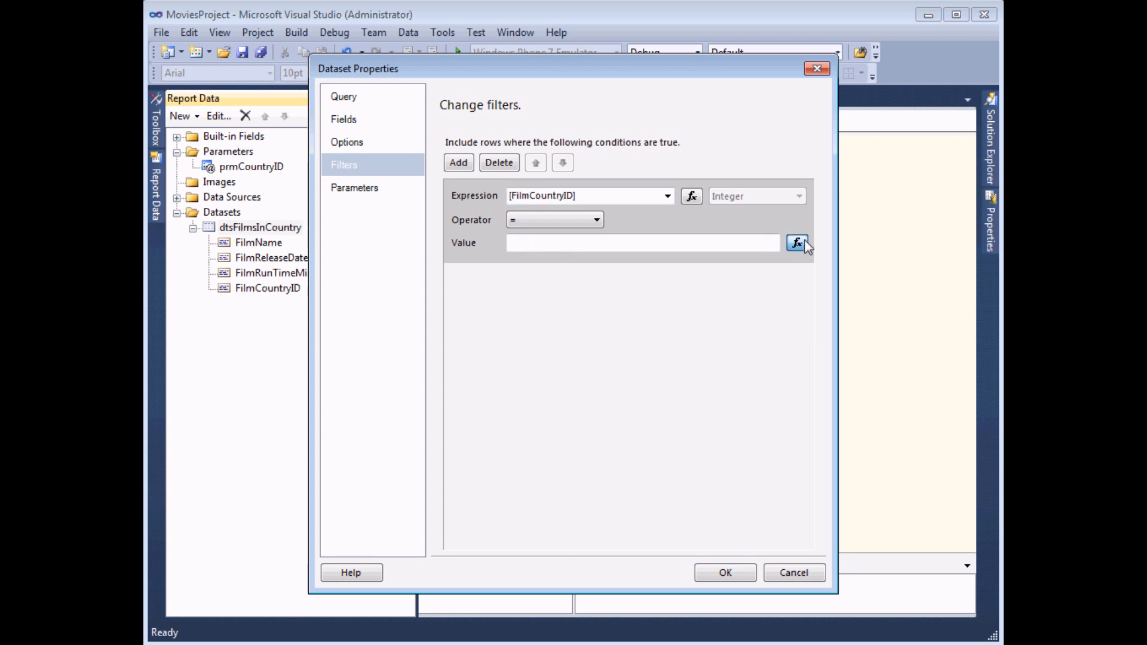
mouse_move(796, 256)
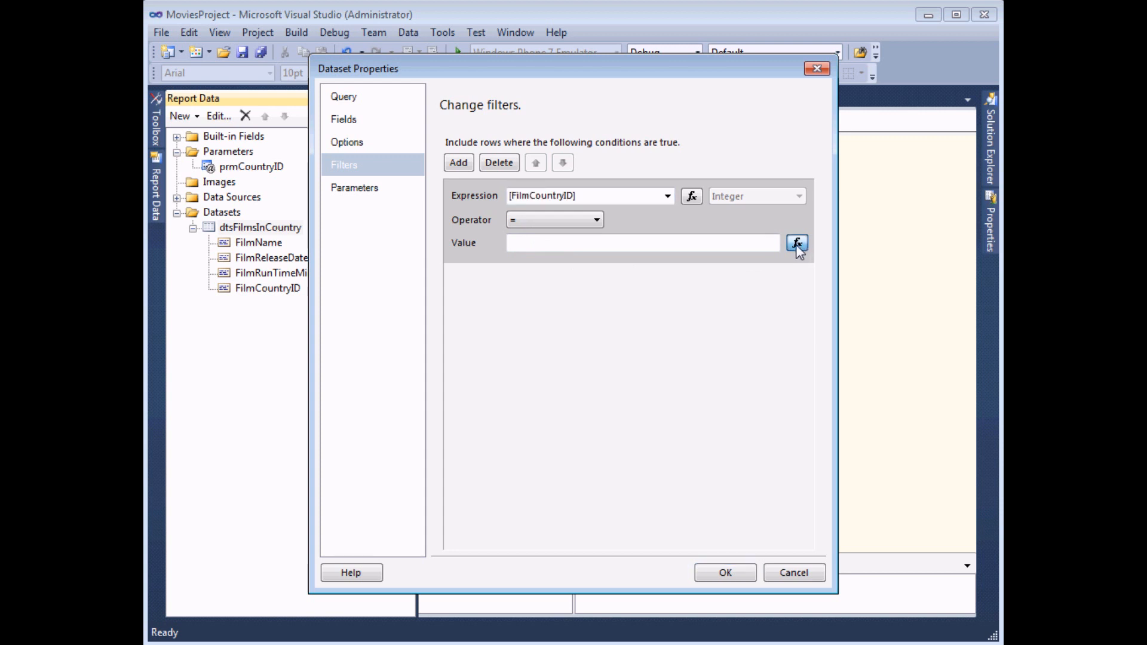
- Set the filter value to an expression using the prmCountryID parameter and confirm
click(796, 243)
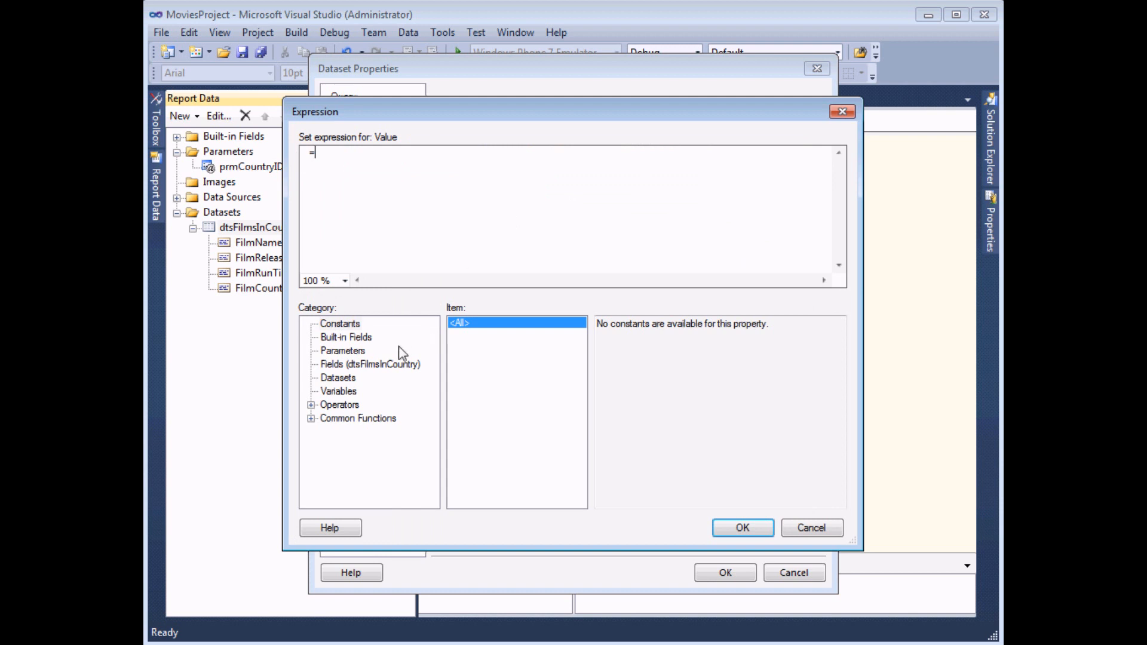
click(342, 351)
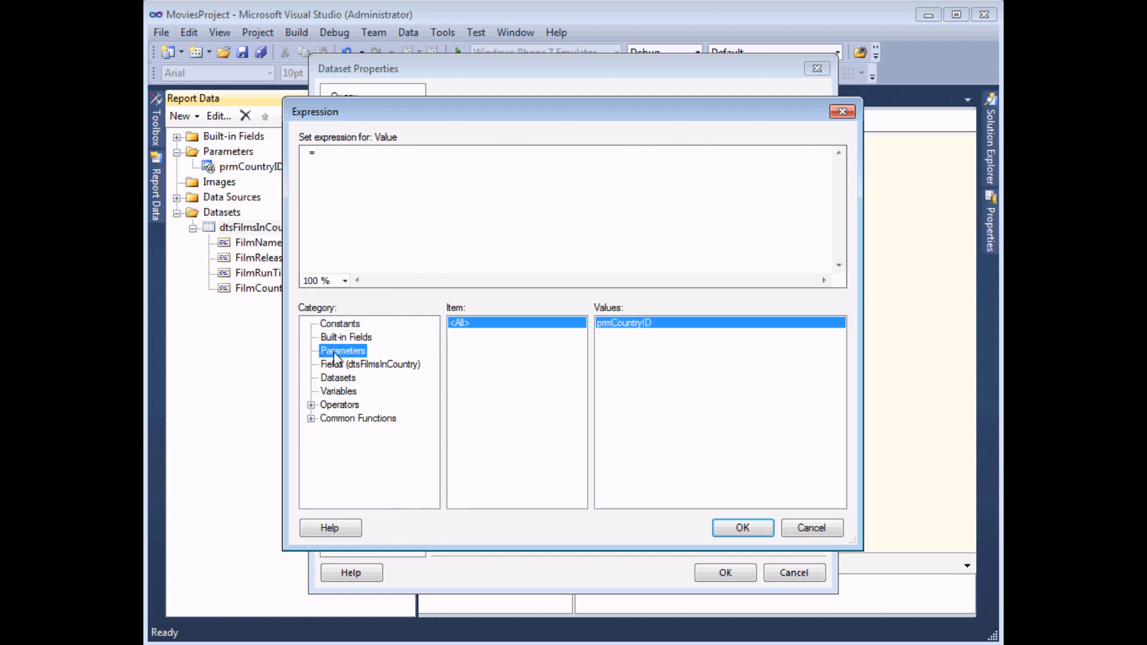
double_click(626, 323)
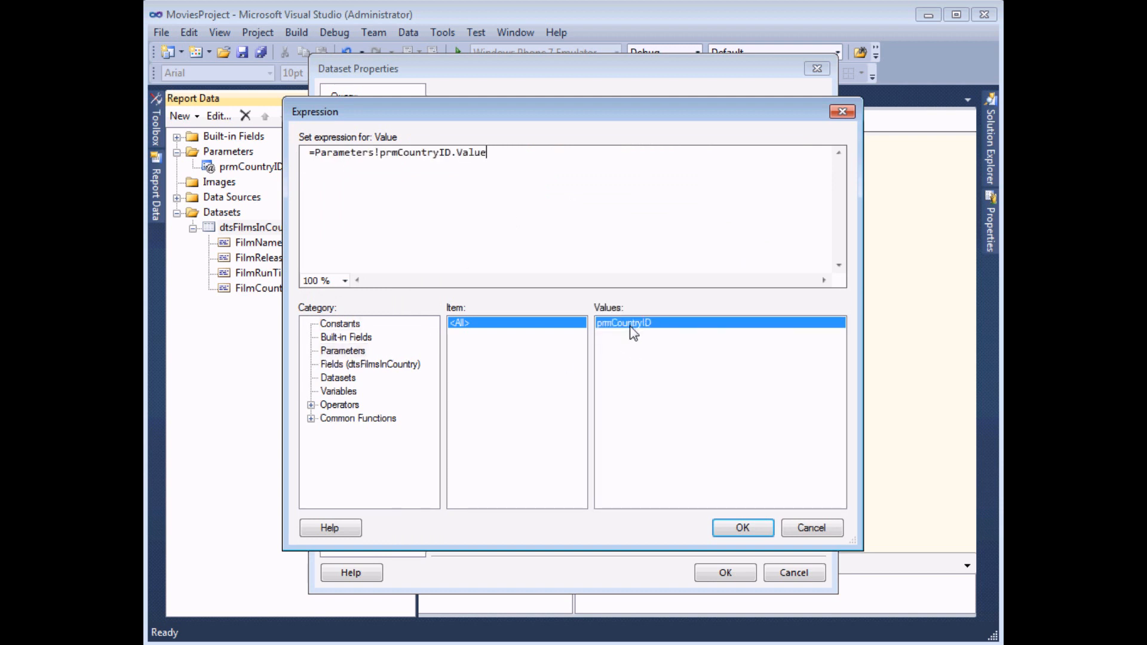
mouse_move(743, 521)
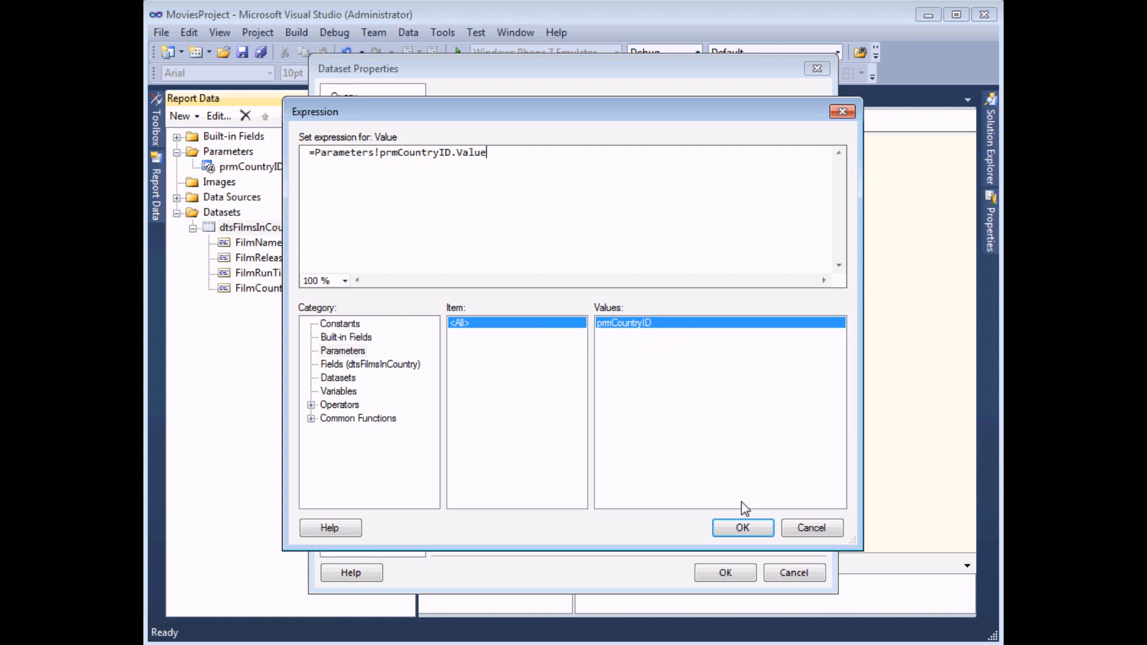
click(743, 528)
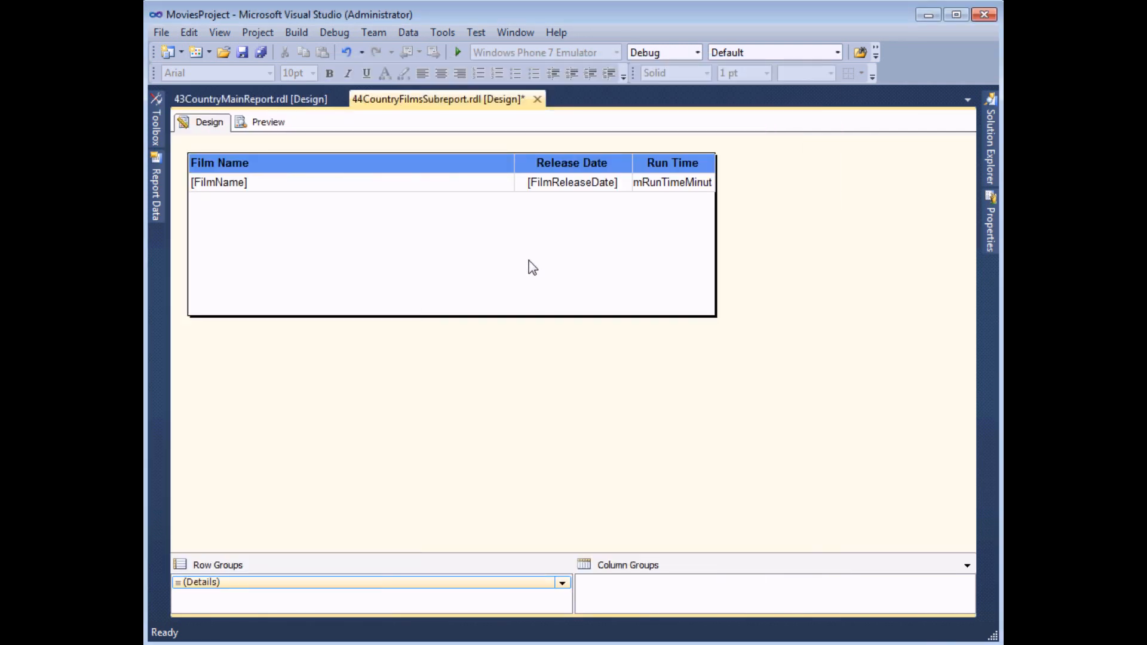
- Drag the subreport body's bottom edge up to the table and save the subreport
click(533, 267)
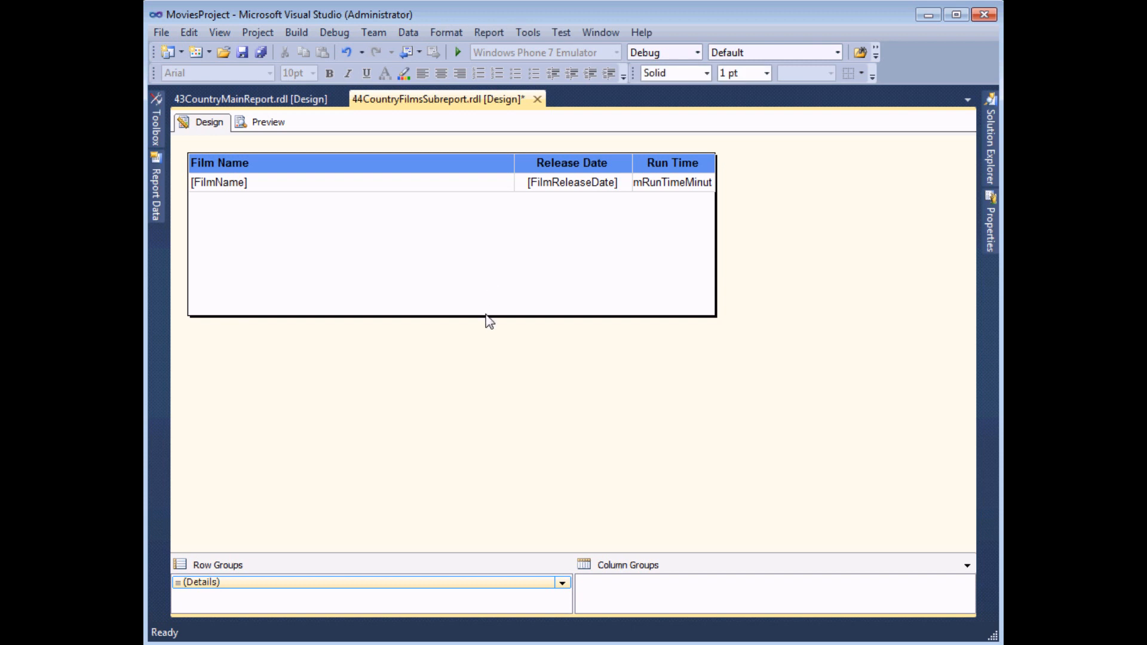
drag(488, 315, 488, 245)
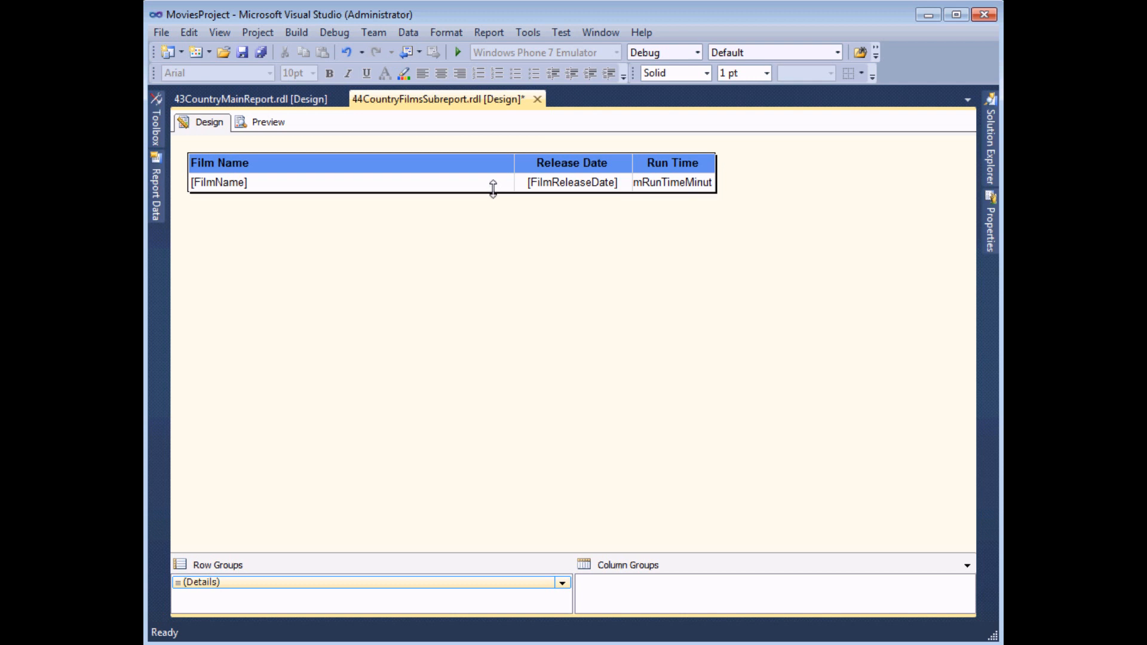
drag(491, 191, 489, 263)
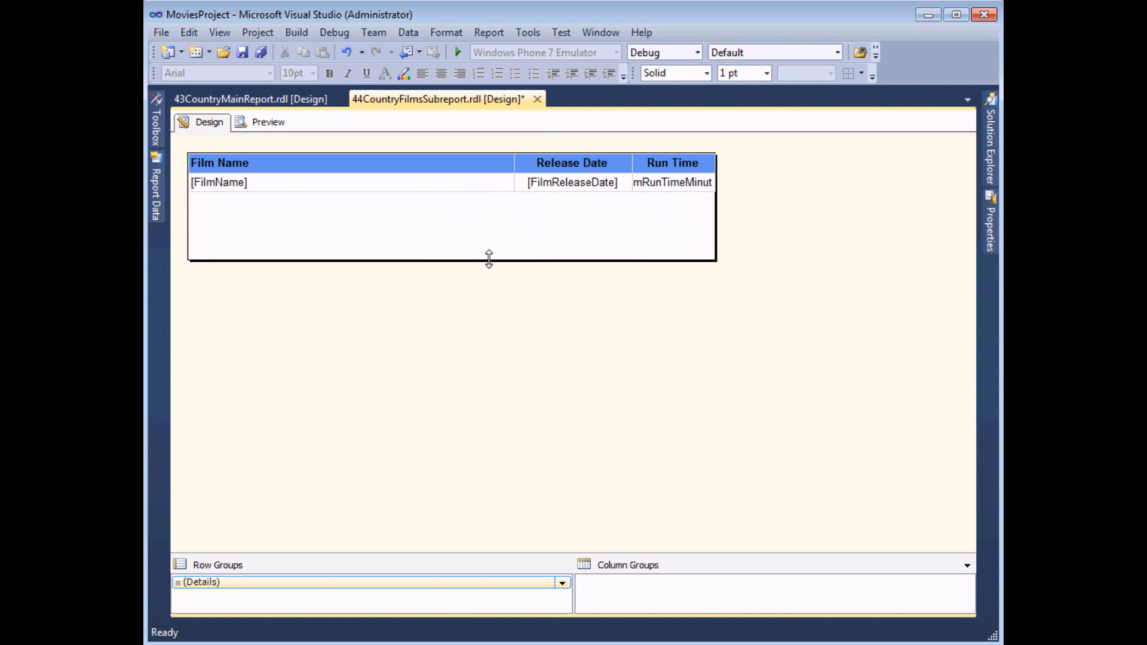
mouse_move(440, 268)
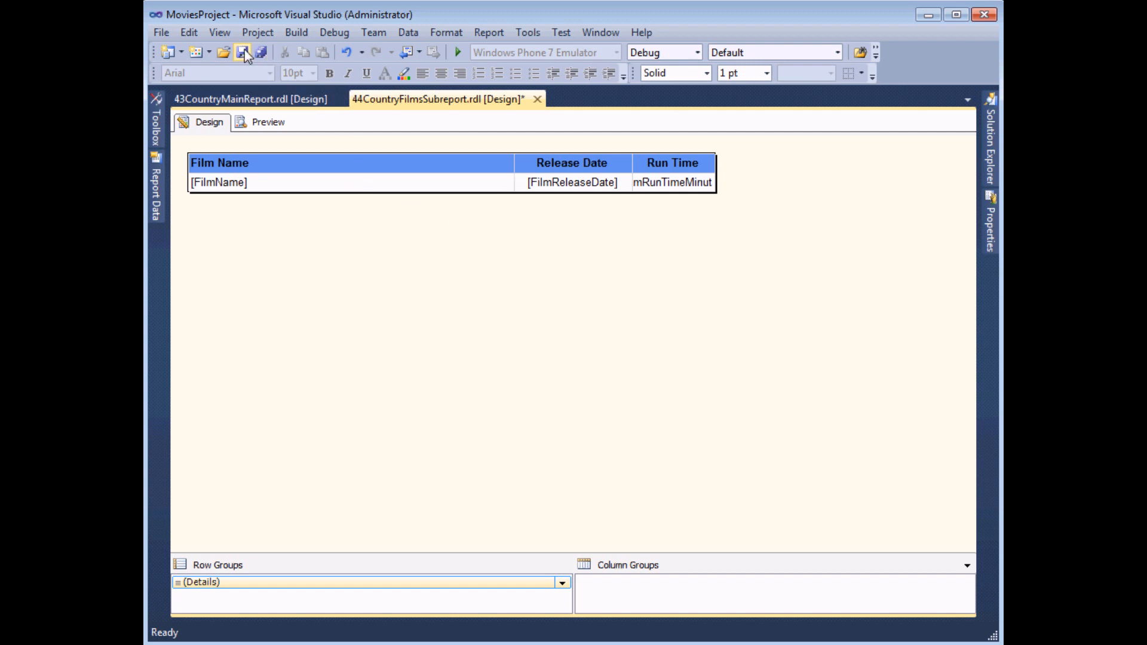
click(249, 53)
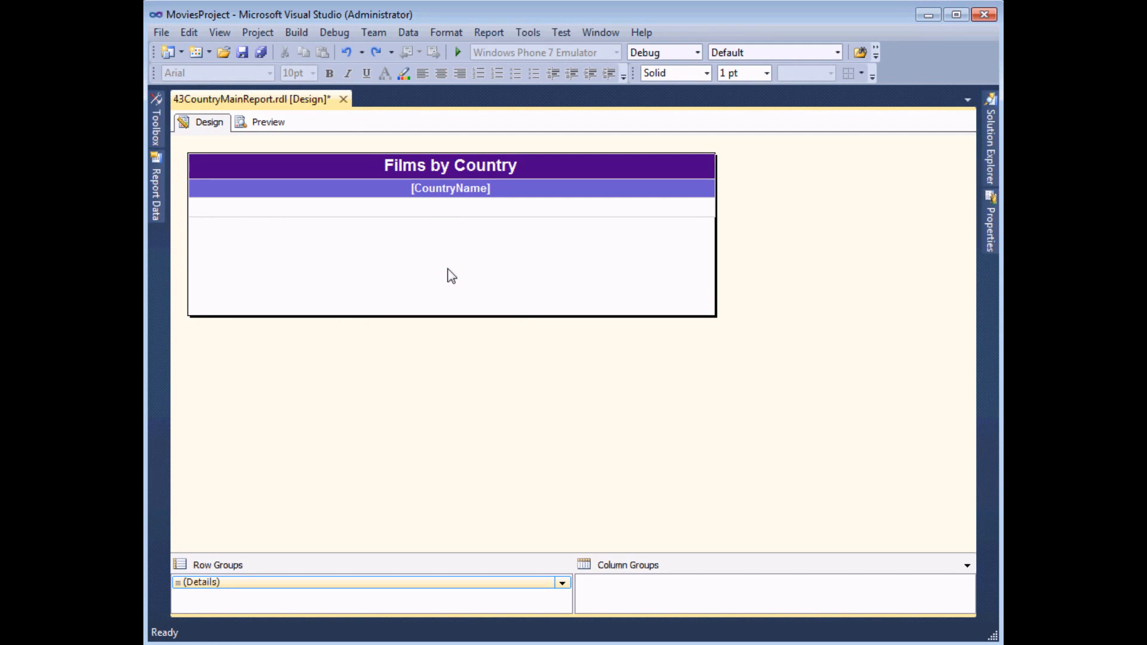
mouse_move(438, 223)
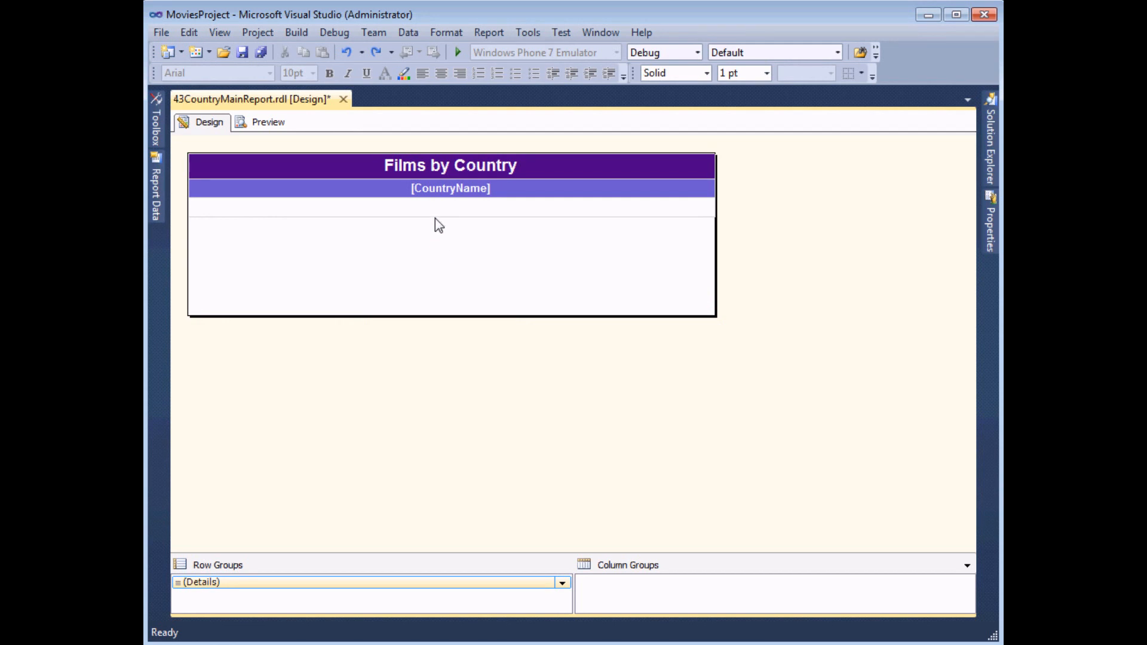
click(446, 212)
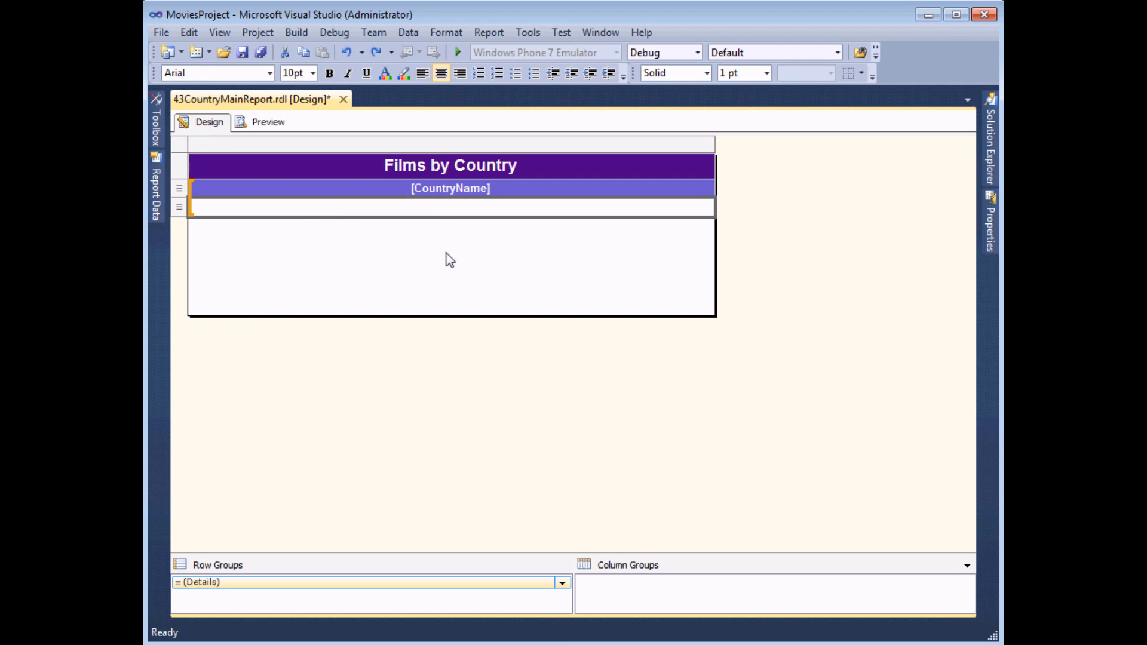
mouse_move(647, 215)
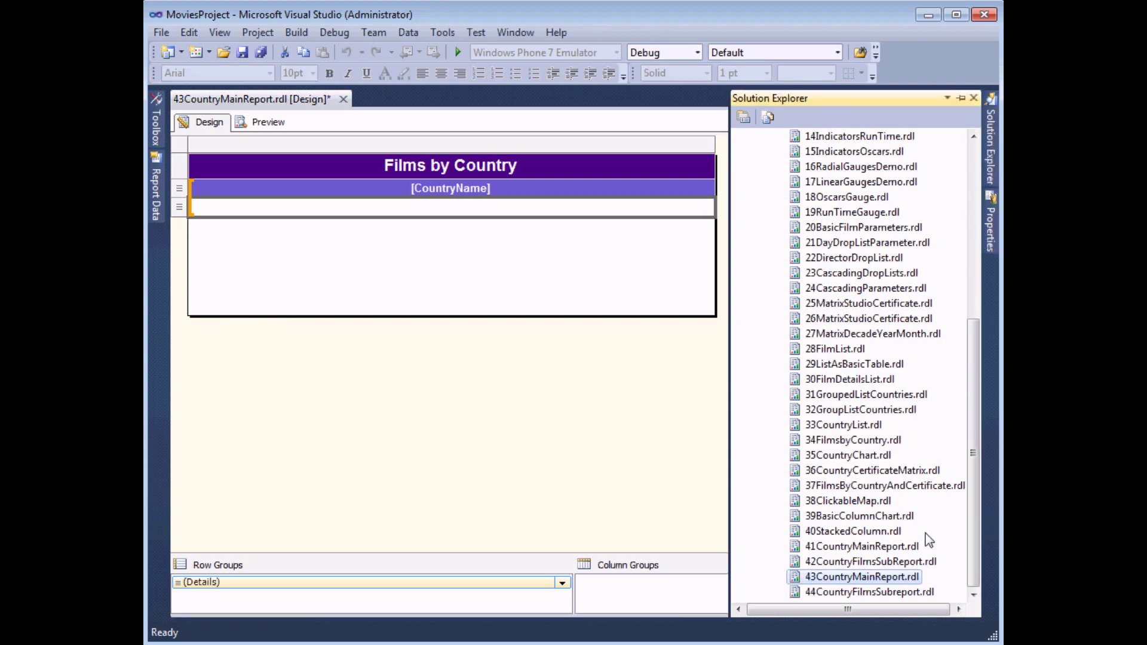
click(862, 592)
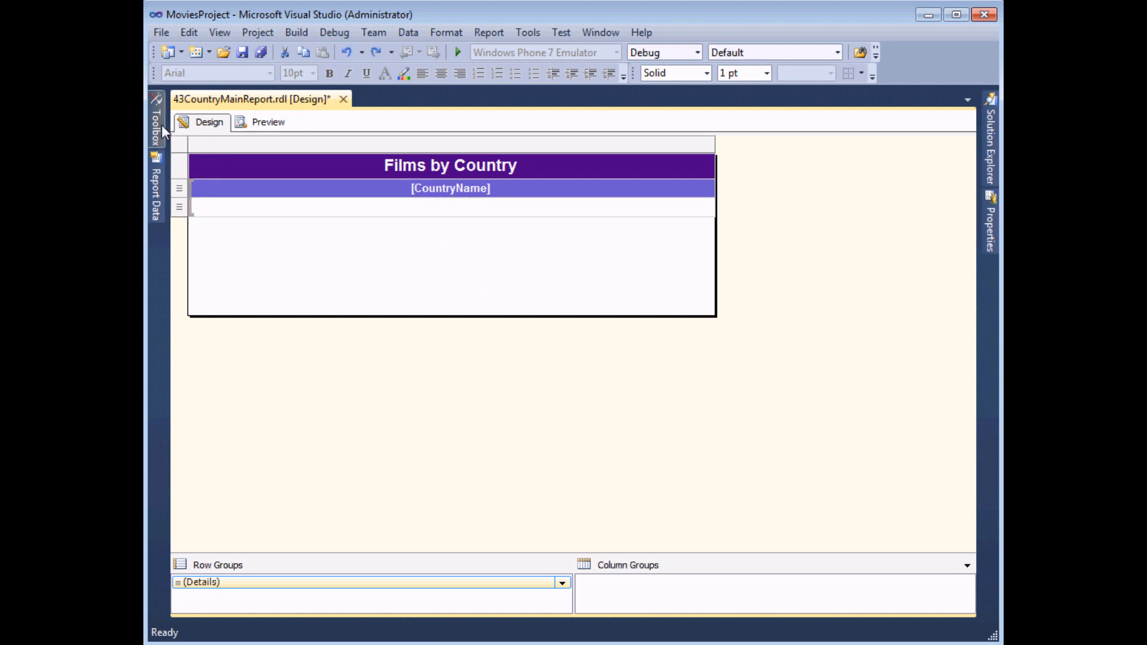
- Open the Toolbox listing report items such as Subreport
click(156, 128)
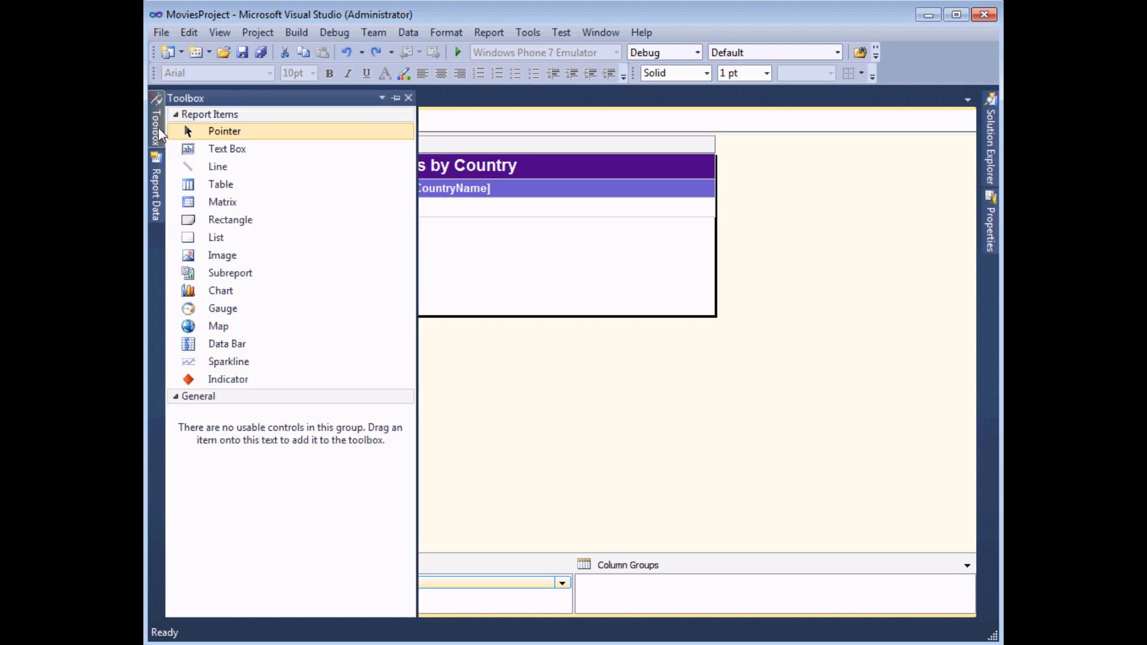
mouse_move(230, 273)
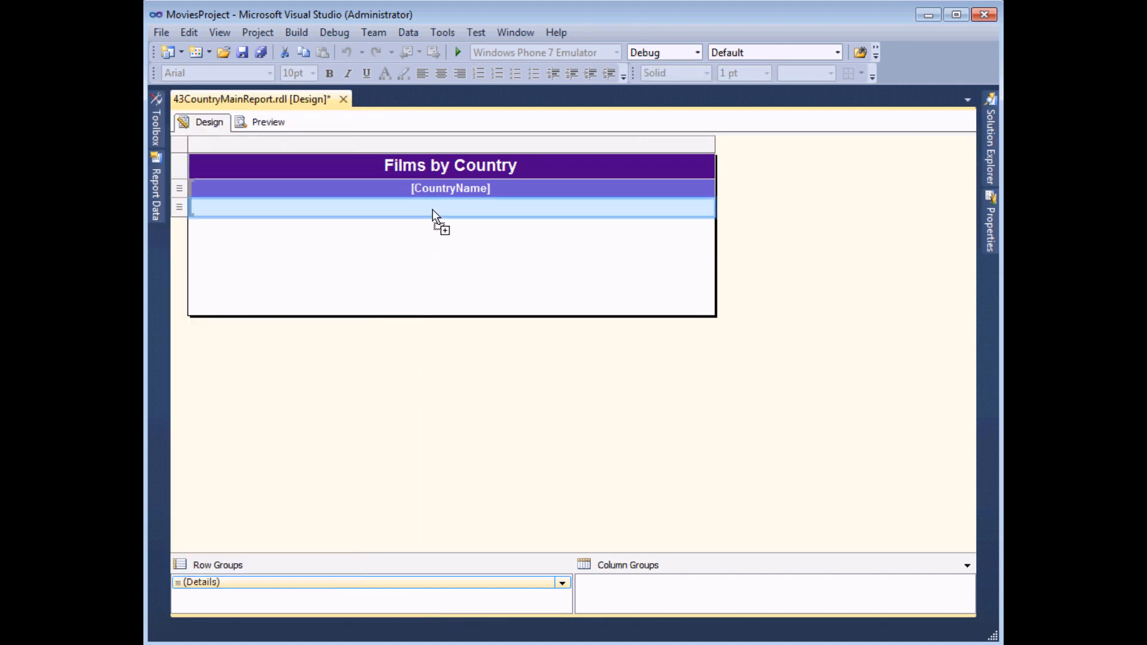
mouse_move(444, 216)
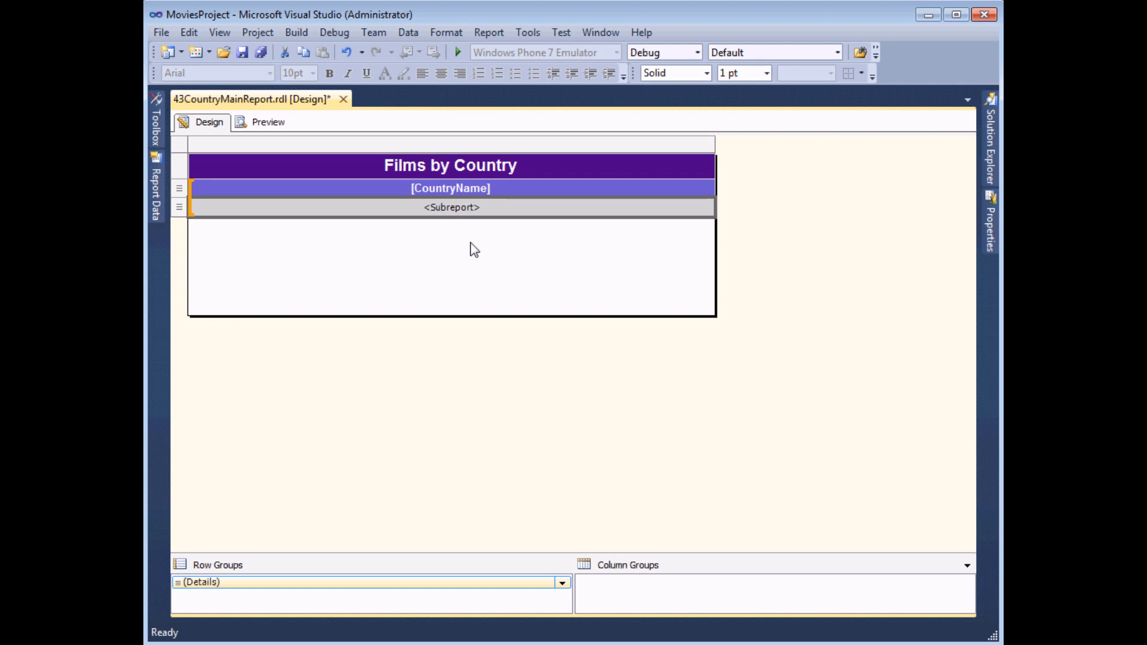
mouse_move(459, 212)
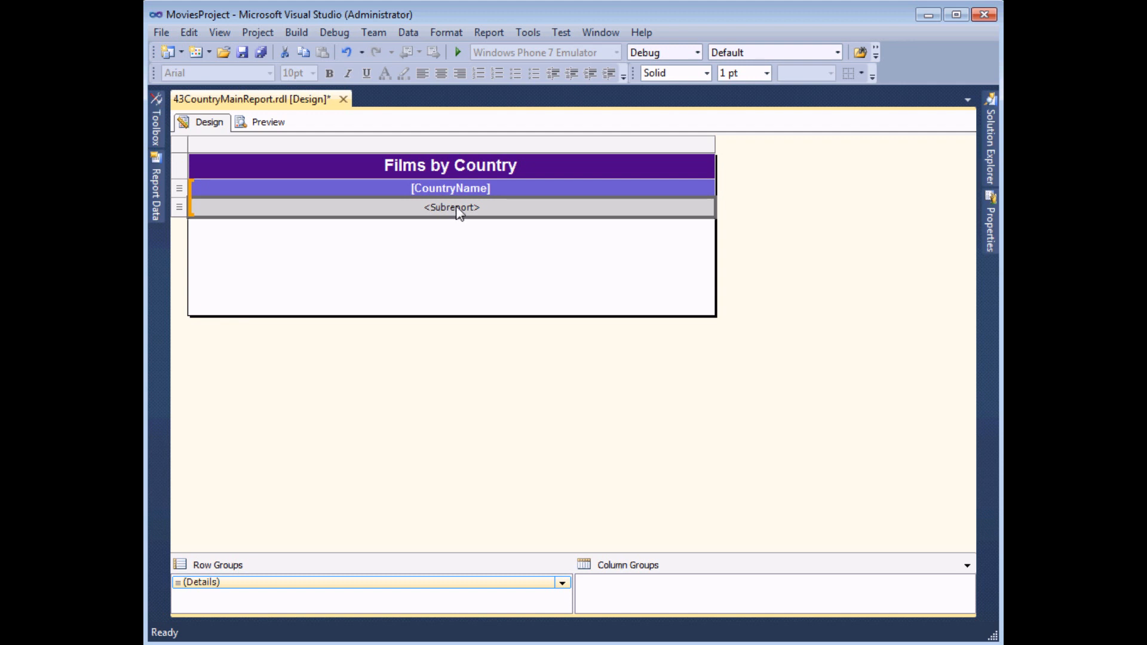
- Choose 44CountryFilmsSubreport as the report in the subreport's properties
right_click(456, 208)
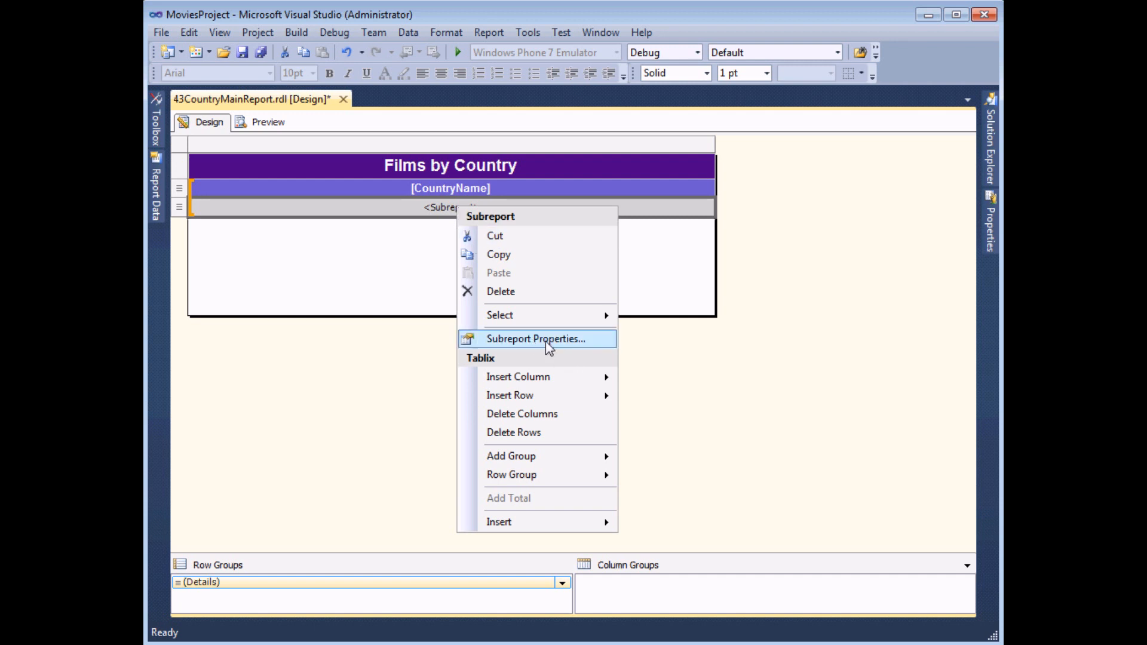
click(535, 338)
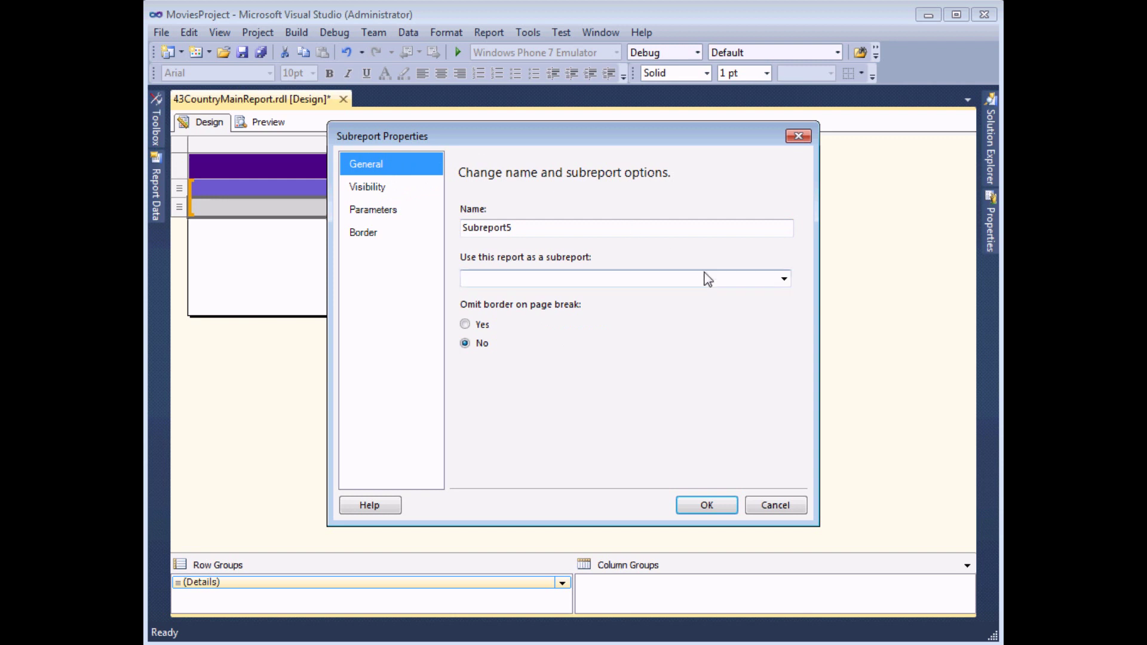
click(784, 278)
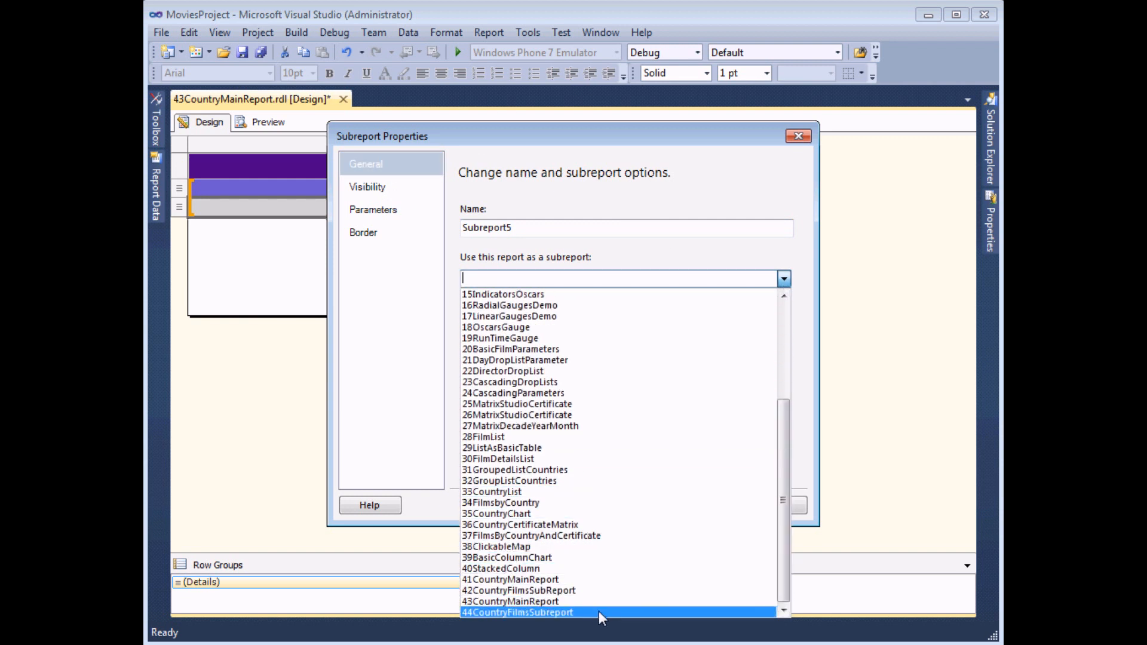
click(518, 612)
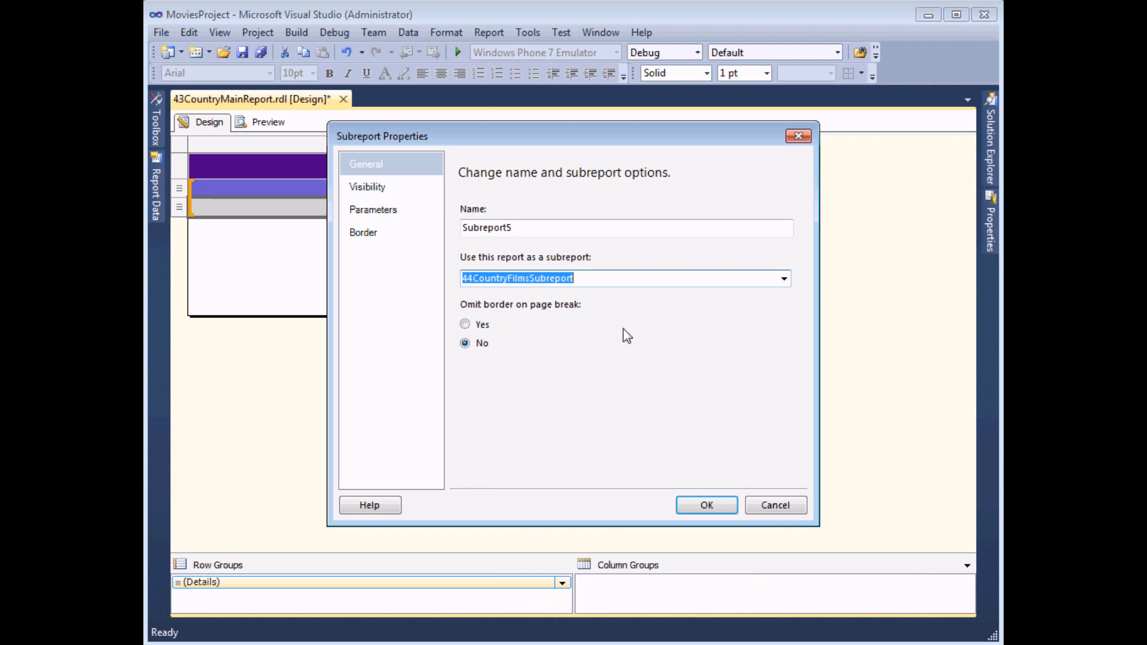
click(373, 209)
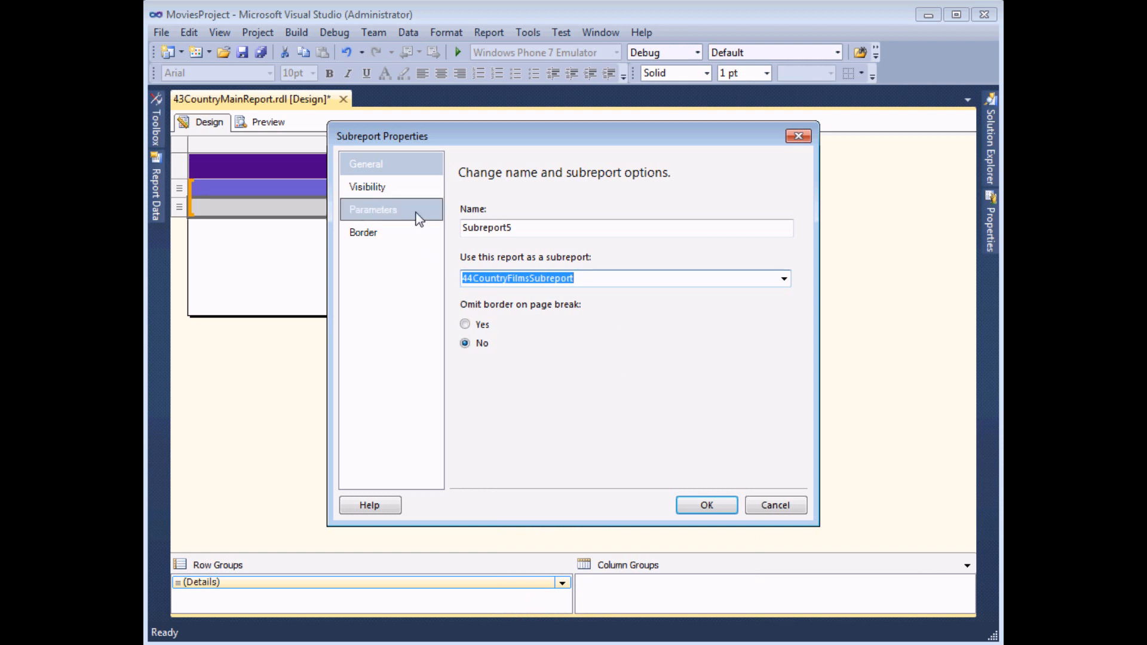
- Map the subreport parameter prmCountryID to [CountryID], then preview the main report
click(372, 209)
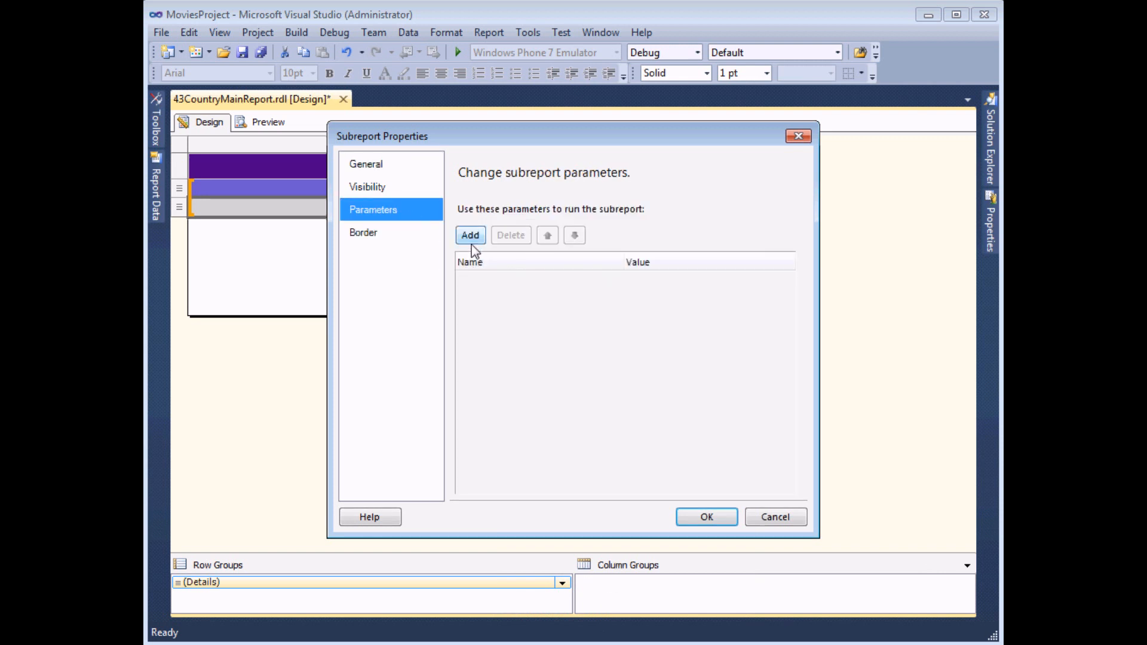
click(470, 235)
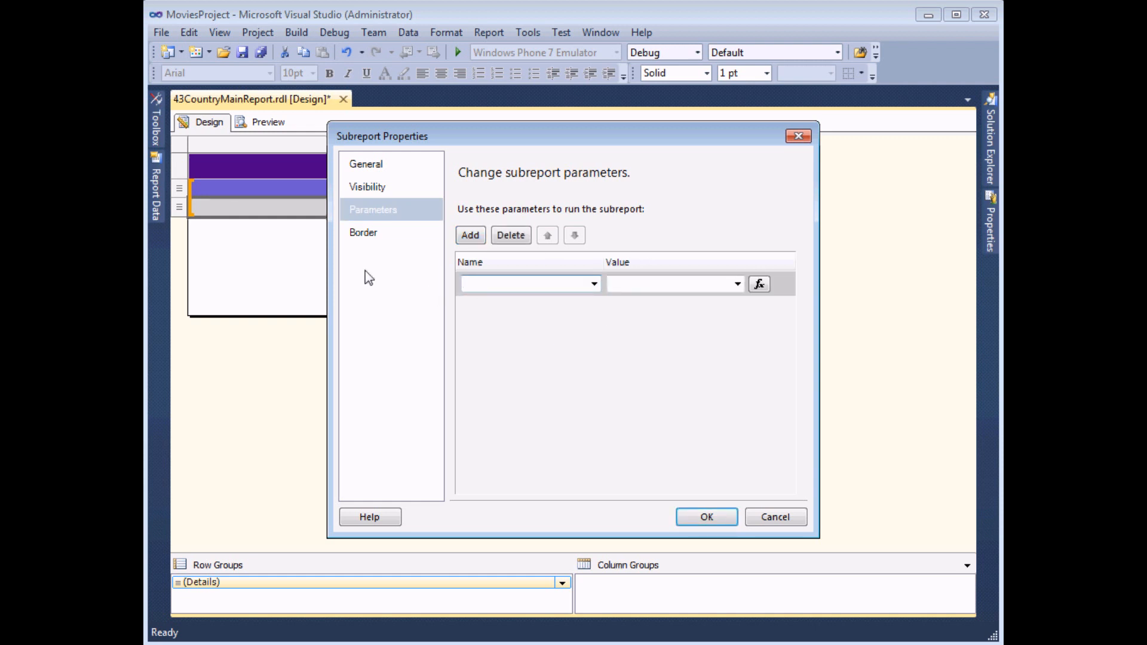
mouse_move(183, 146)
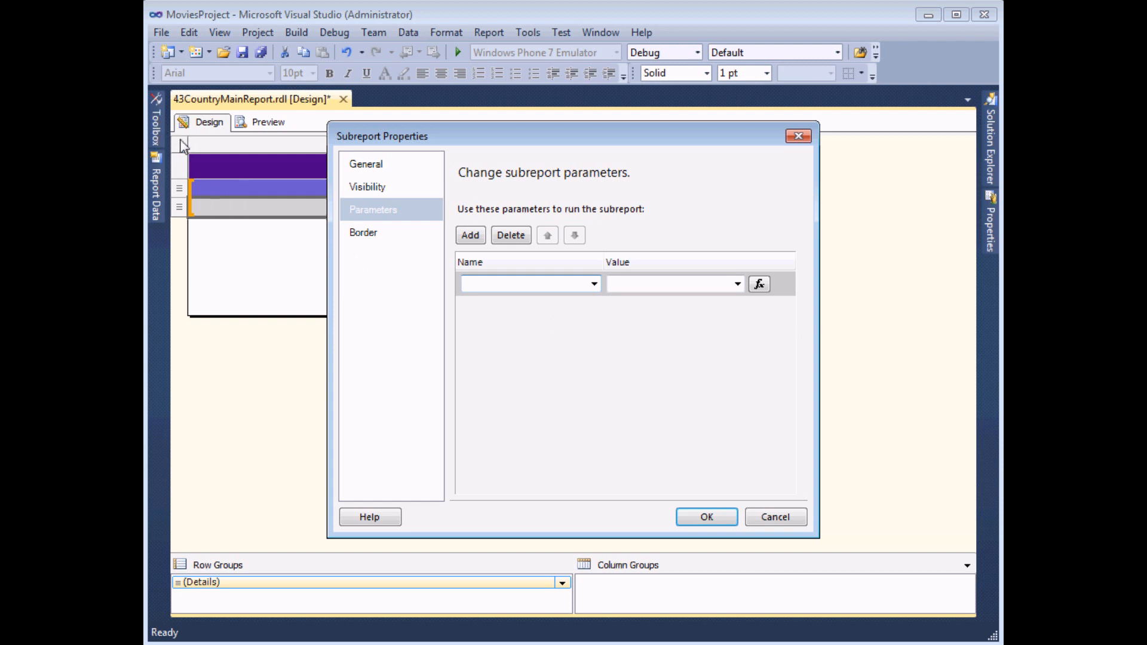
mouse_move(271, 212)
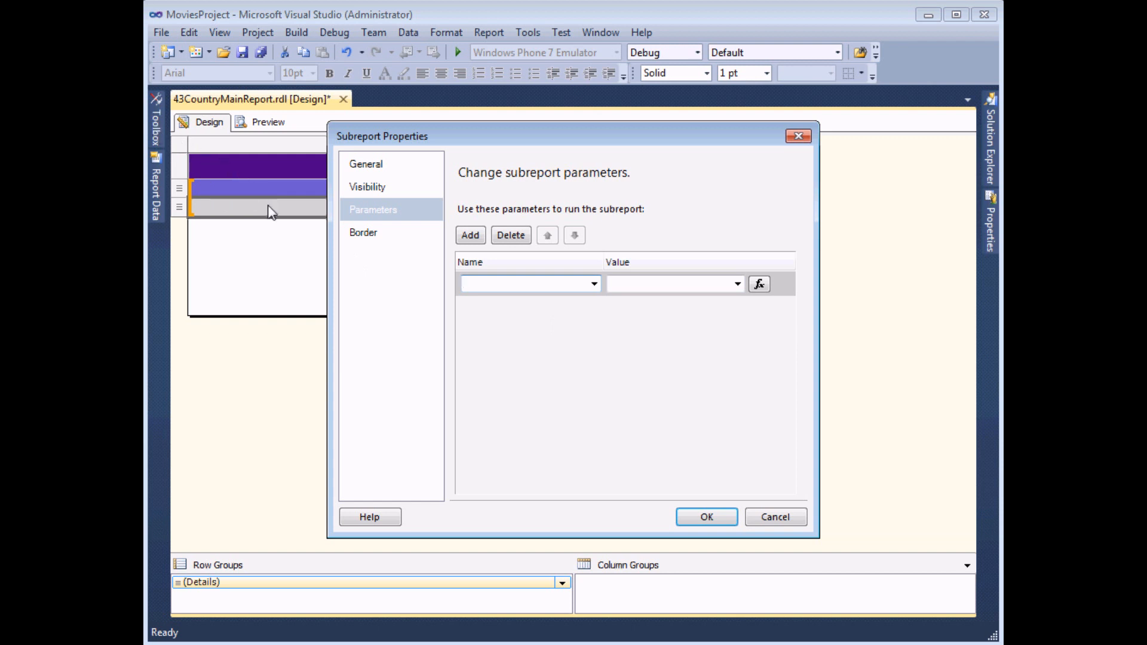
click(593, 284)
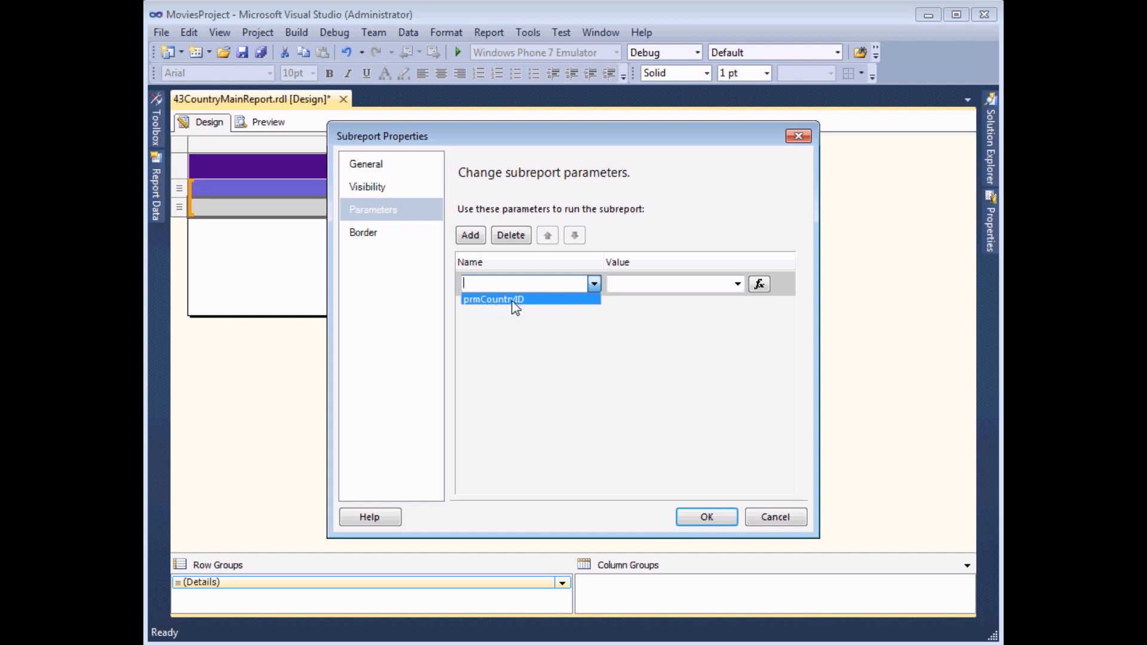
click(510, 300)
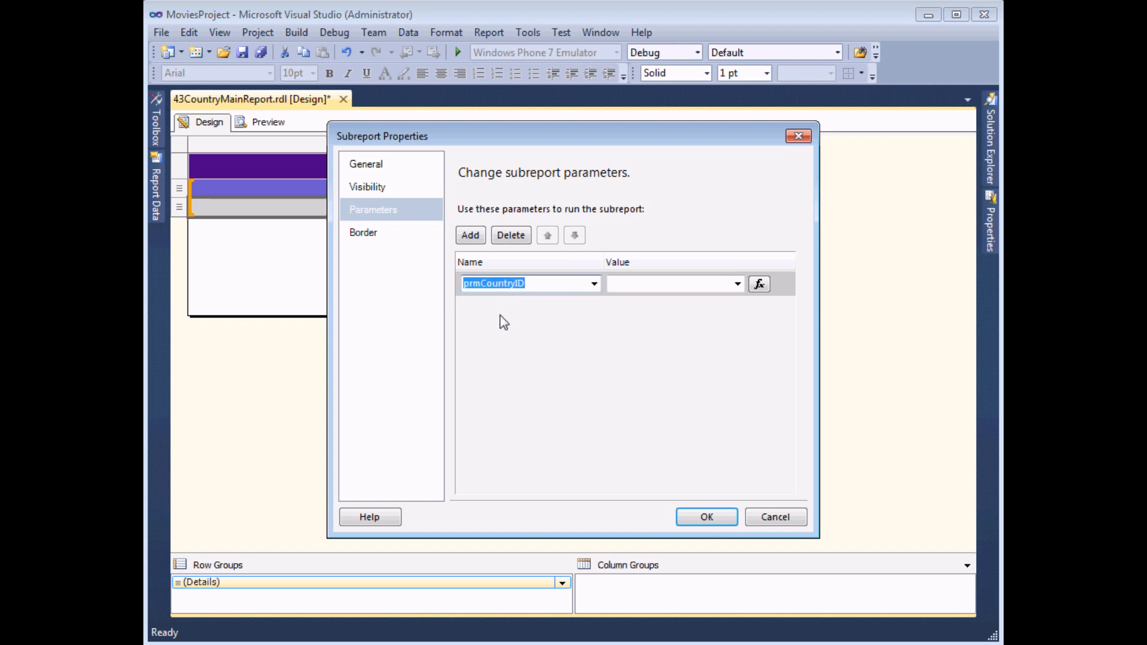
mouse_move(994, 130)
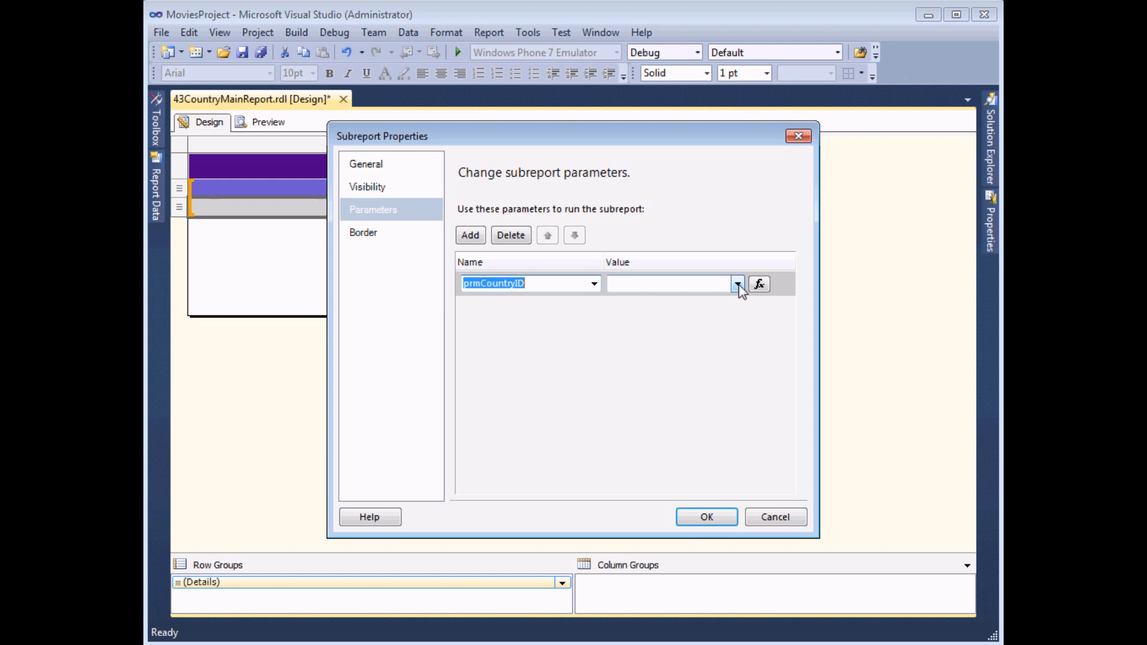
click(737, 284)
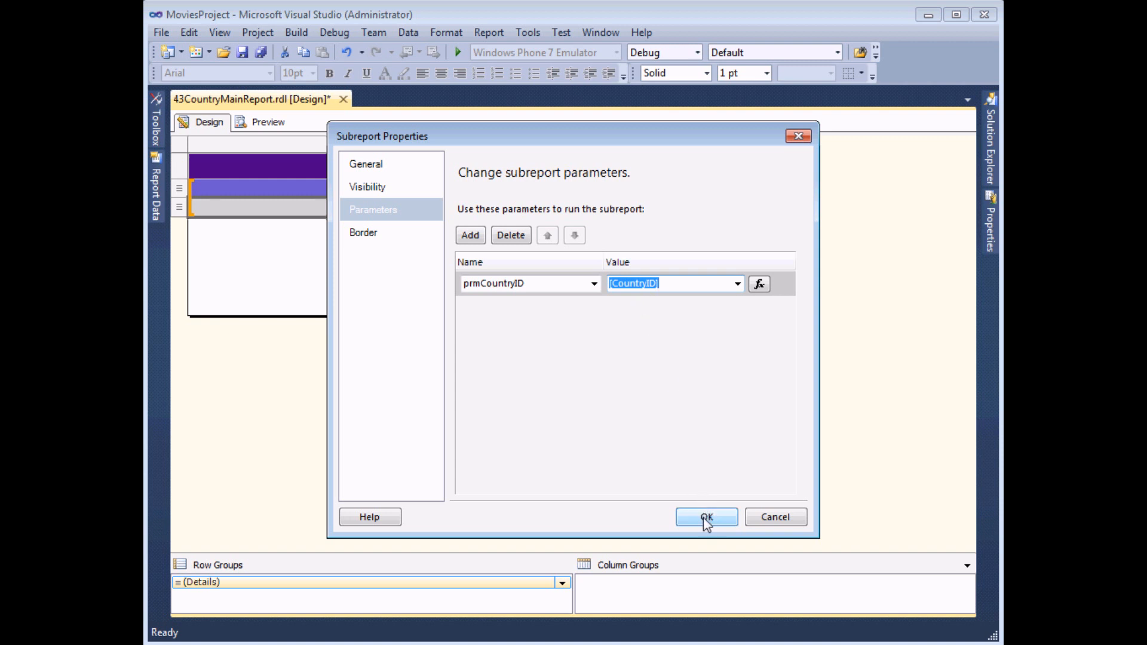
click(707, 516)
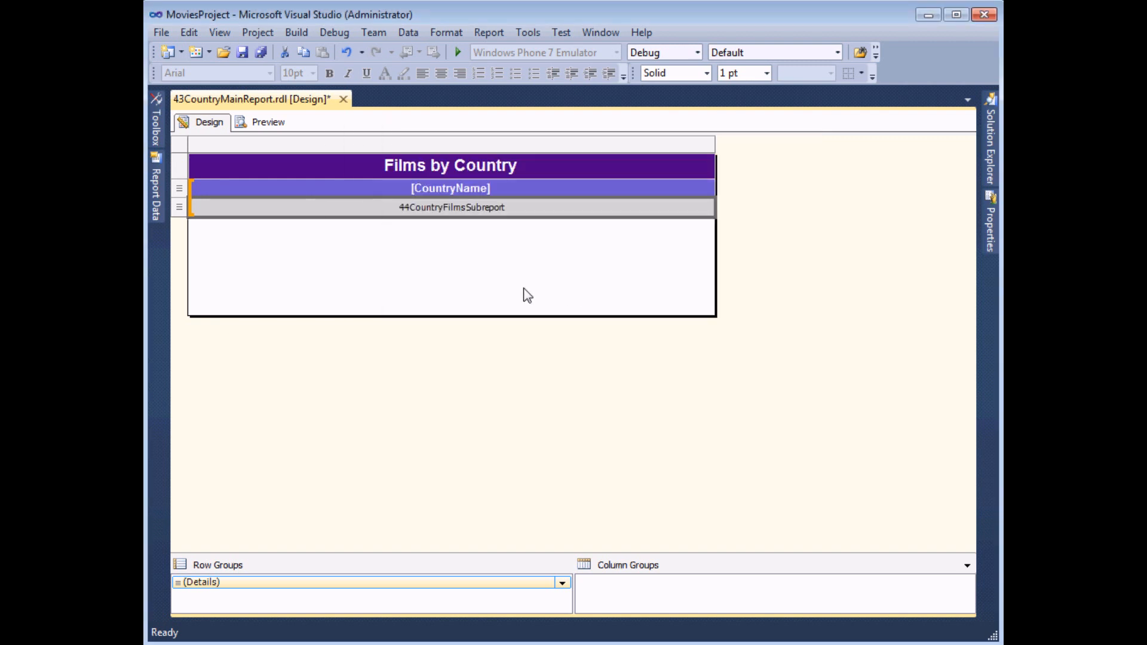
click(267, 121)
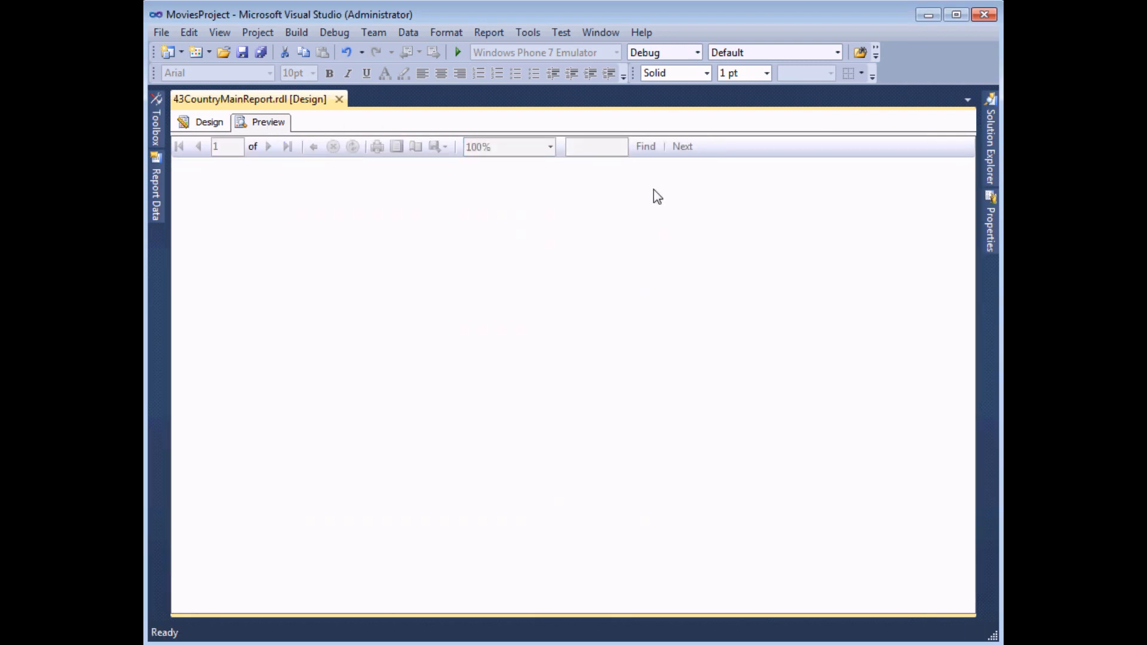